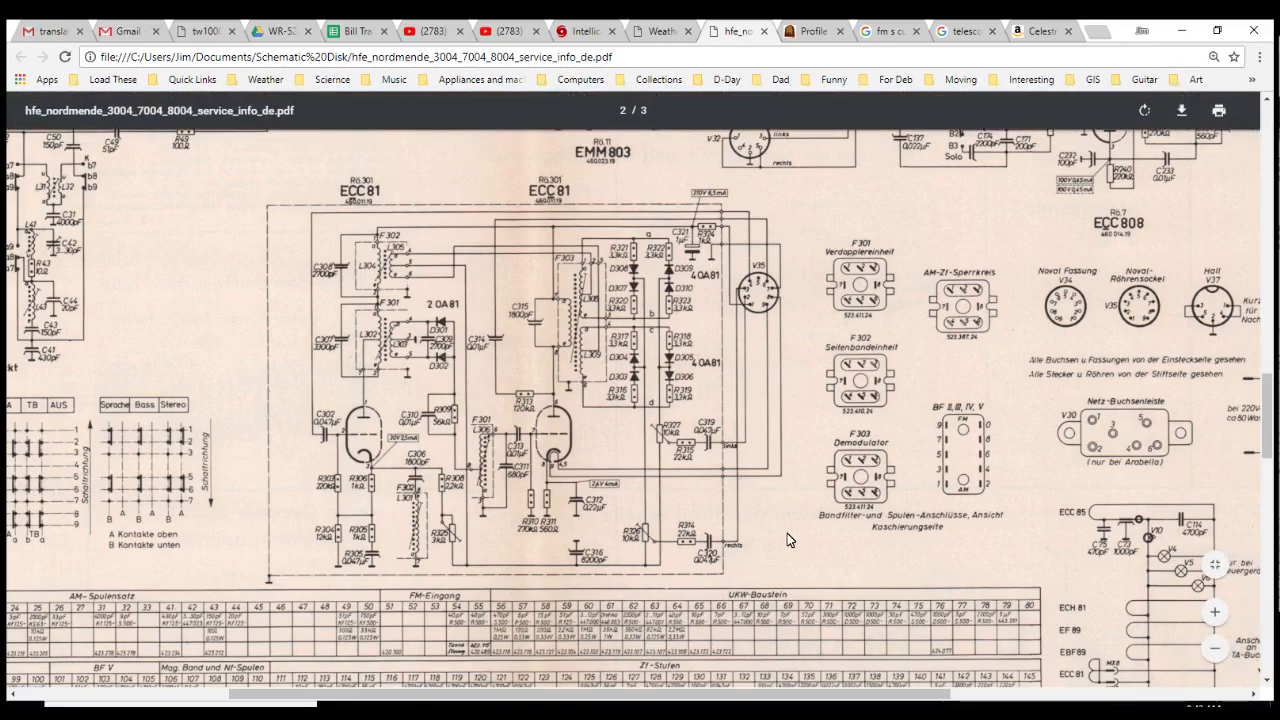
{"action": "mouse_move", "coordinate": [695, 195]}
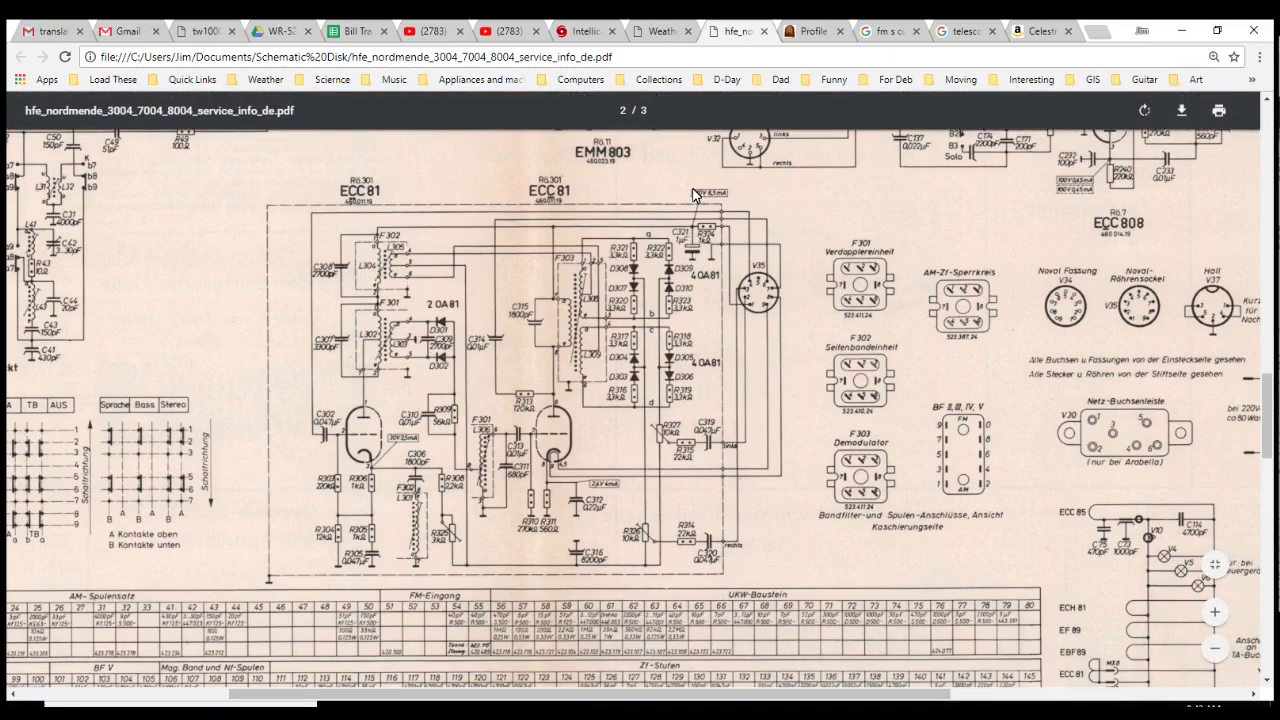
{"action": "mouse_move", "coordinate": [462, 496]}
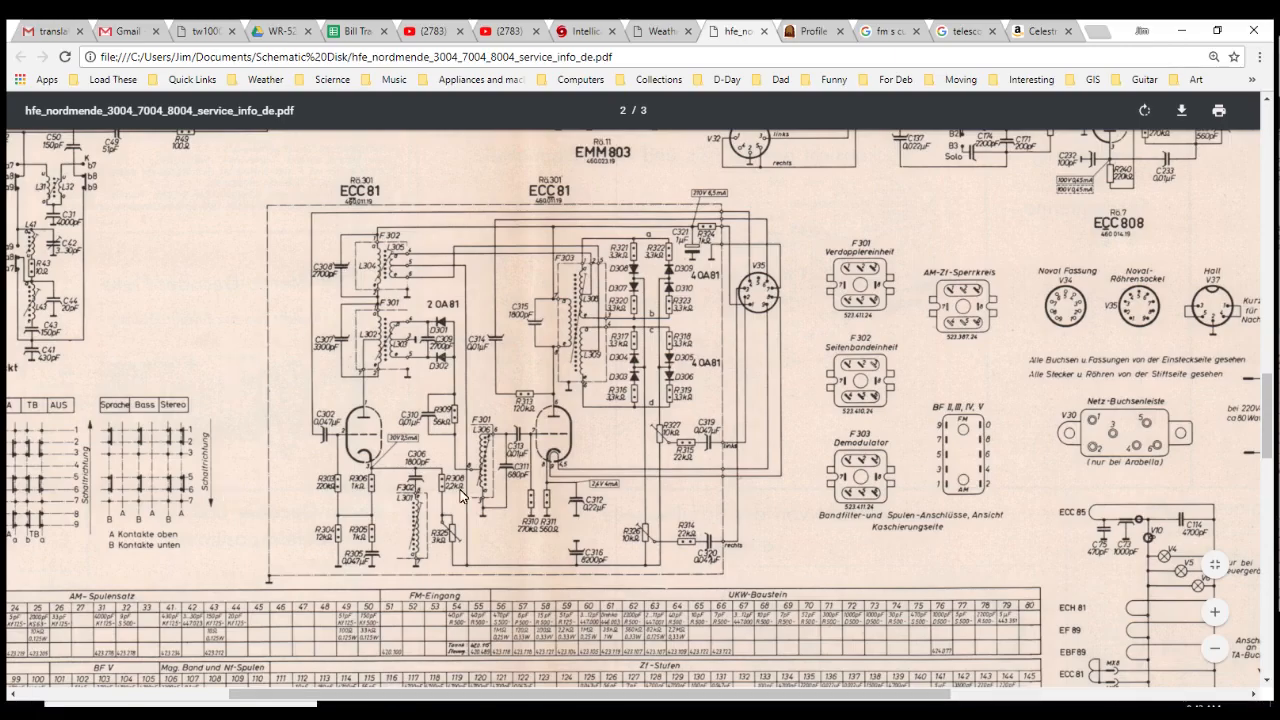
{"action": "mouse_move", "coordinate": [515, 492]}
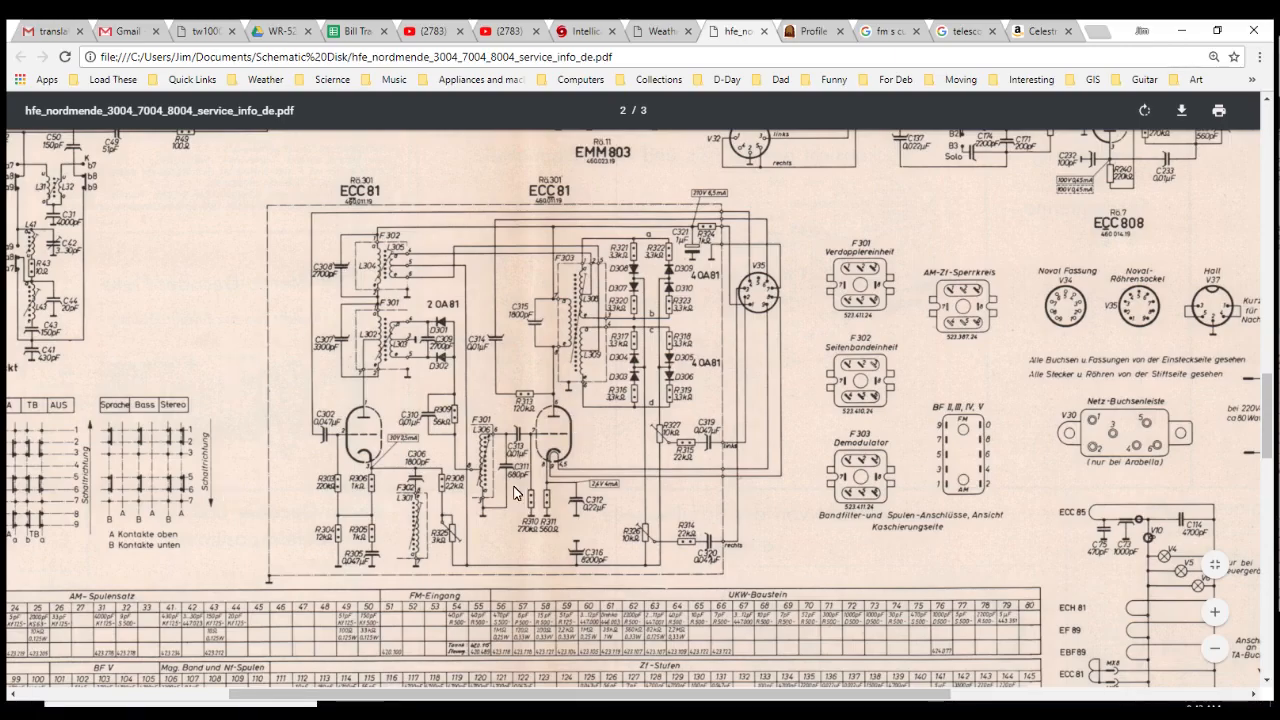
{"action": "mouse_move", "coordinate": [610, 435]}
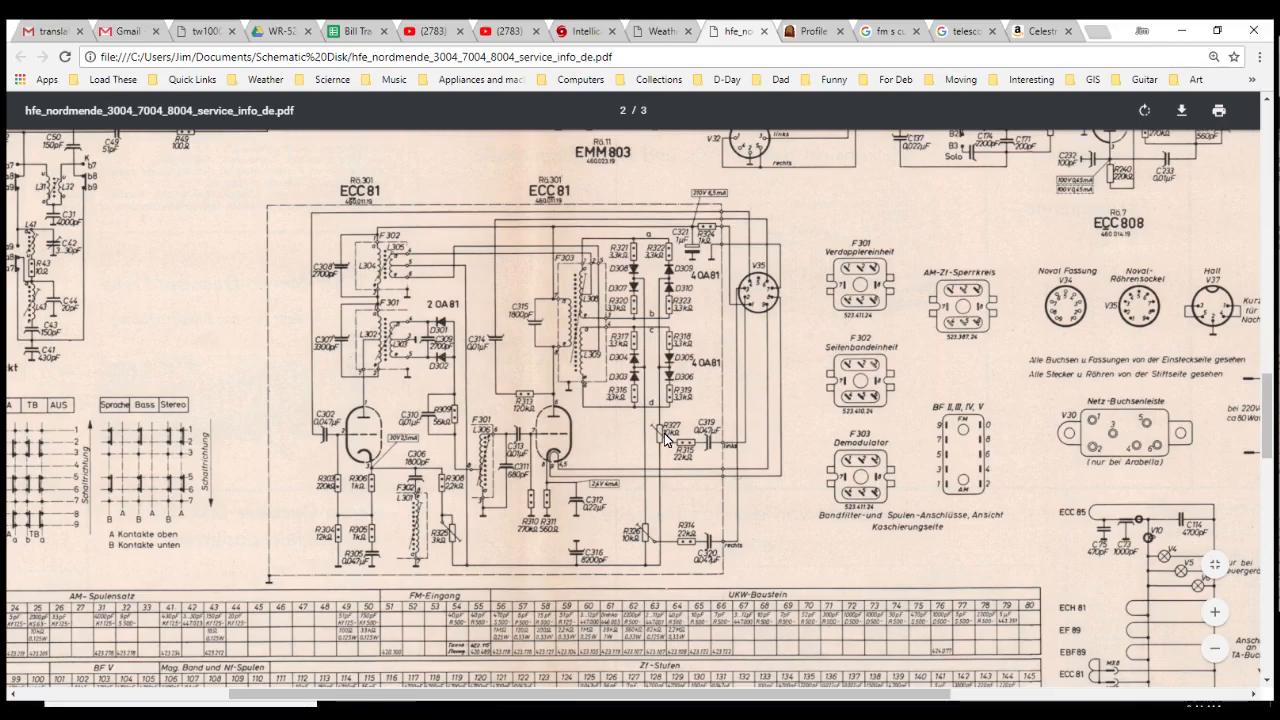
{"action": "mouse_move", "coordinate": [418, 291]}
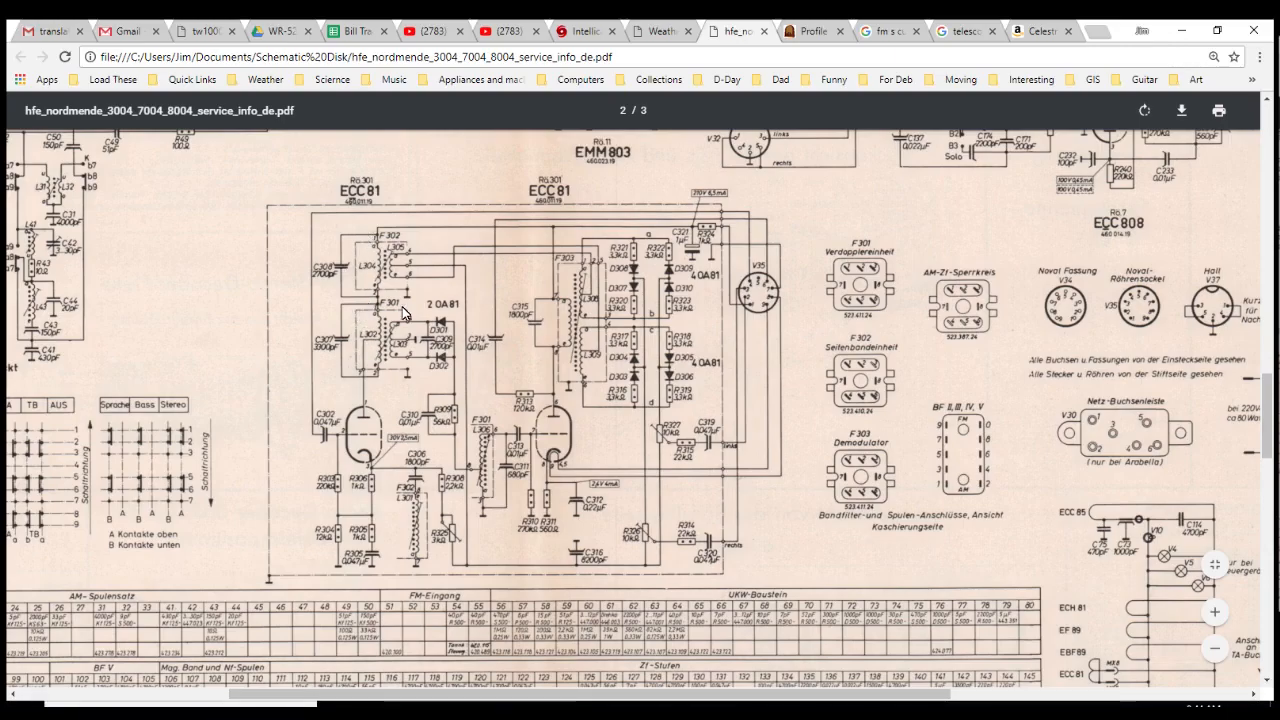
{"action": "mouse_move", "coordinate": [370, 328]}
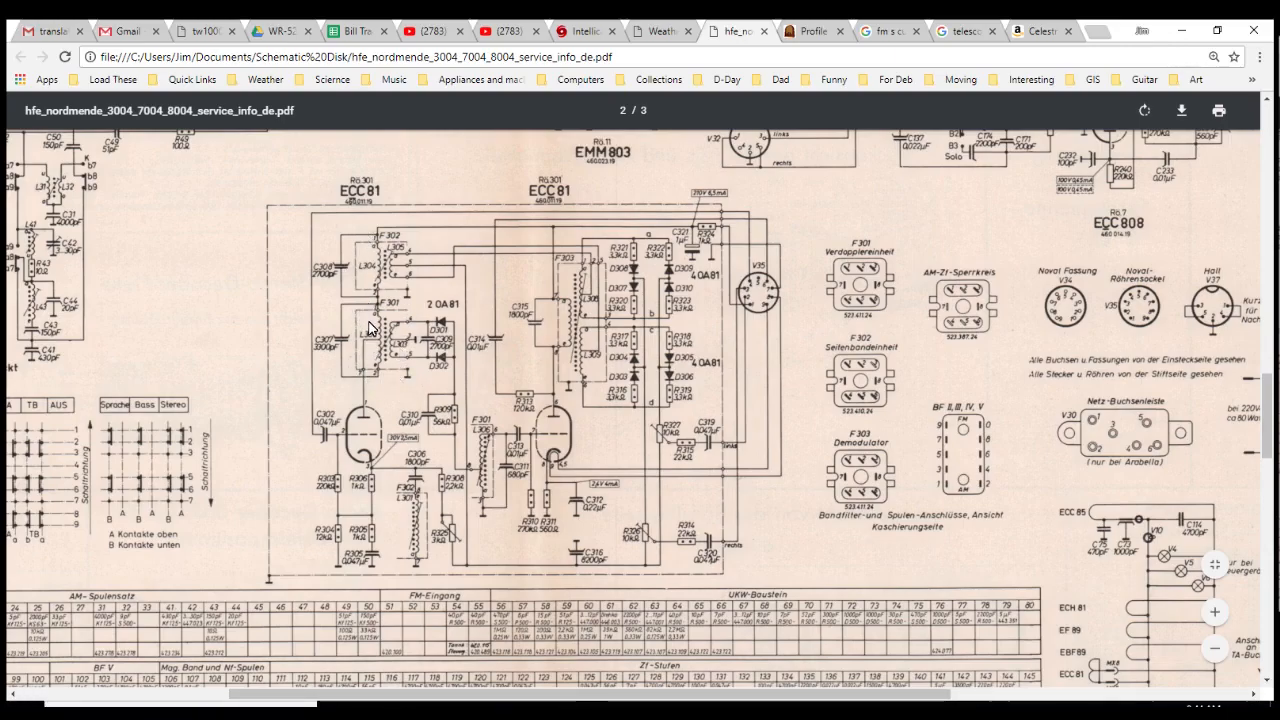
{"action": "mouse_move", "coordinate": [395, 388]}
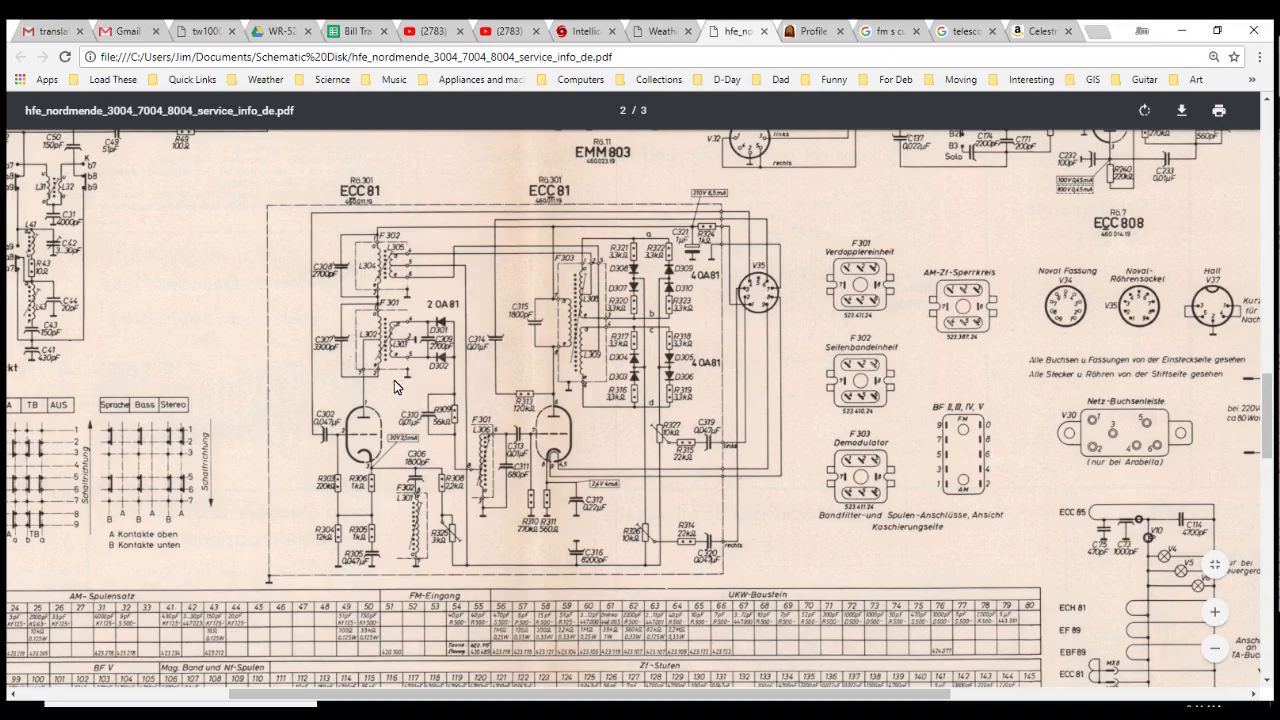
{"action": "mouse_move", "coordinate": [463, 308]}
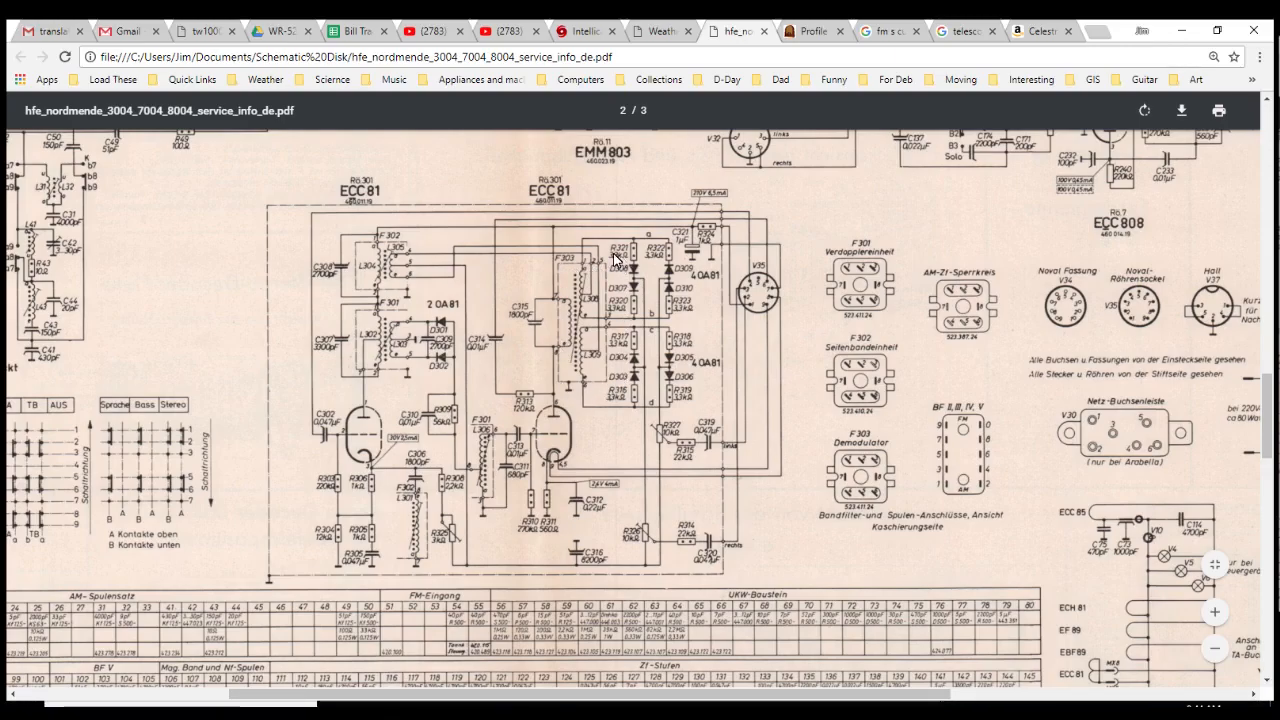
{"action": "mouse_move", "coordinate": [678, 335]}
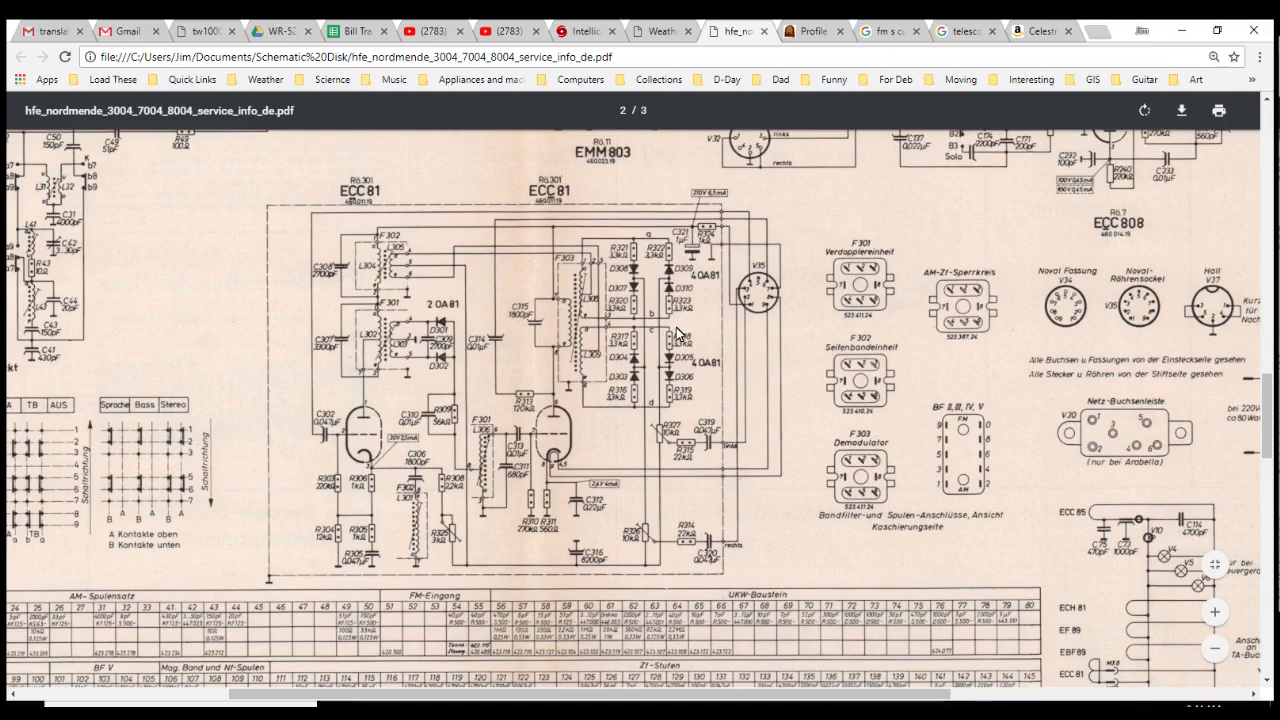
{"action": "mouse_move", "coordinate": [632, 258]}
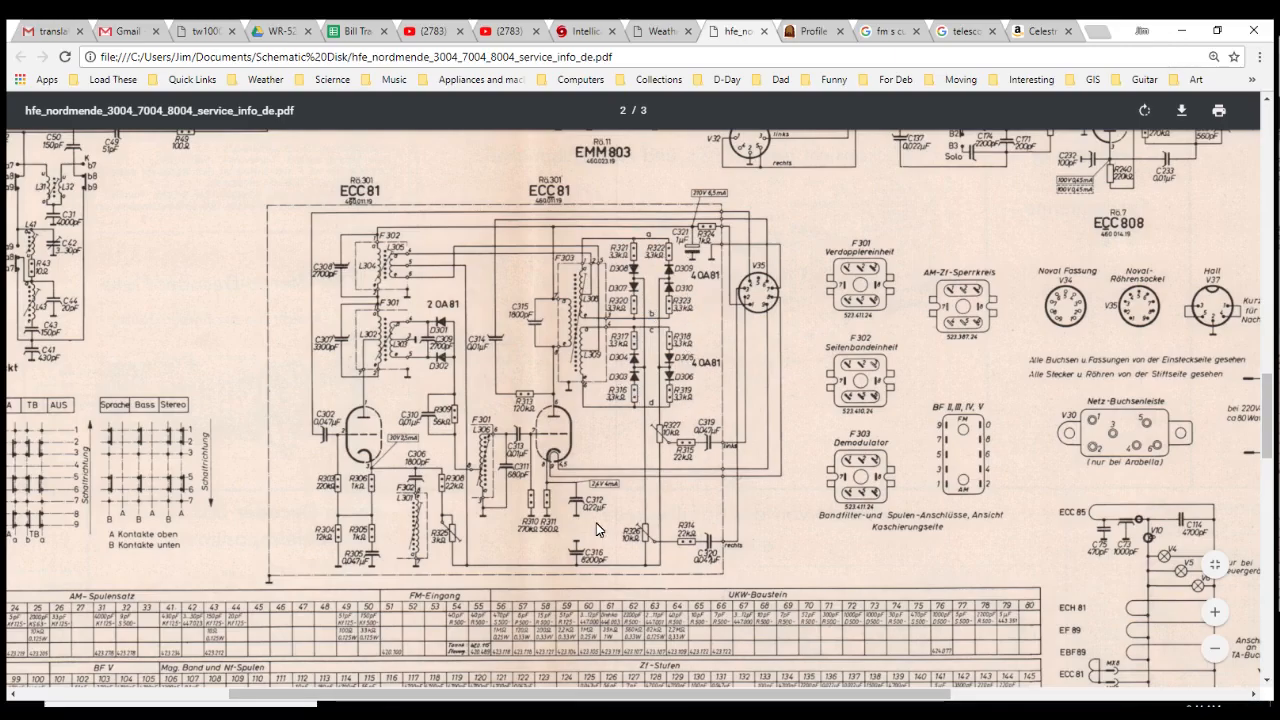
{"action": "mouse_move", "coordinate": [360, 450]}
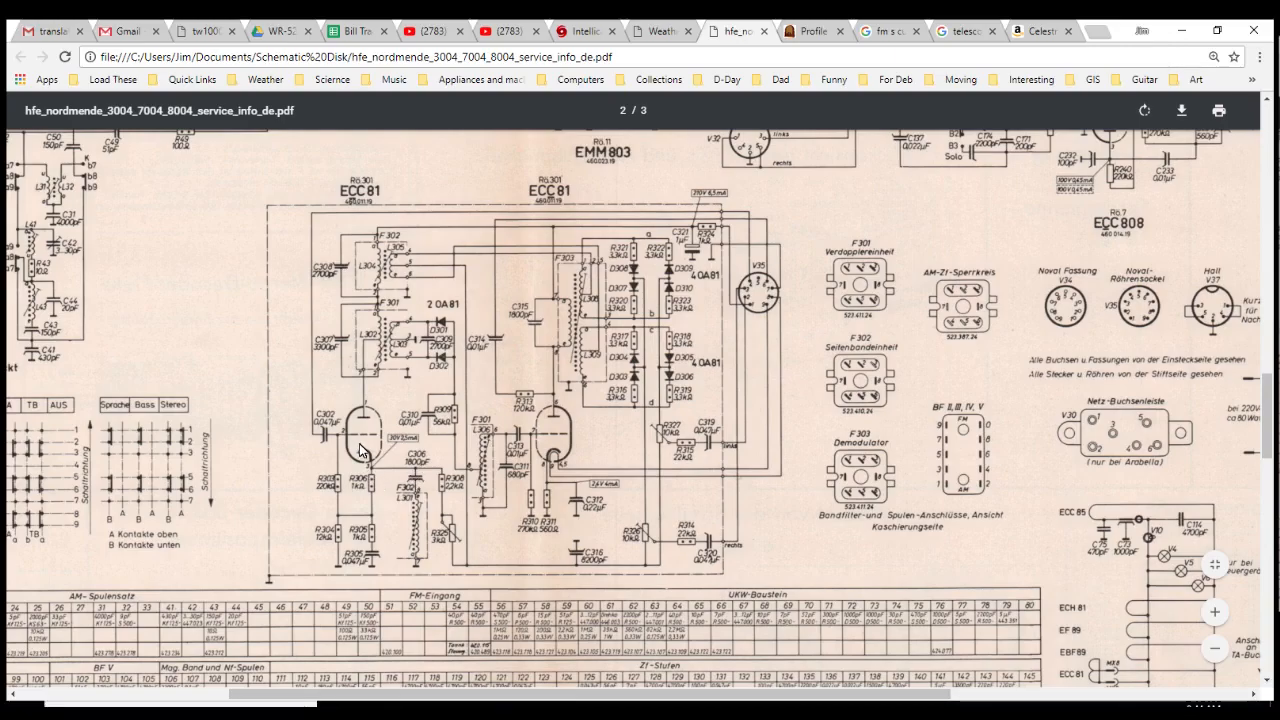
{"action": "mouse_move", "coordinate": [422, 416]}
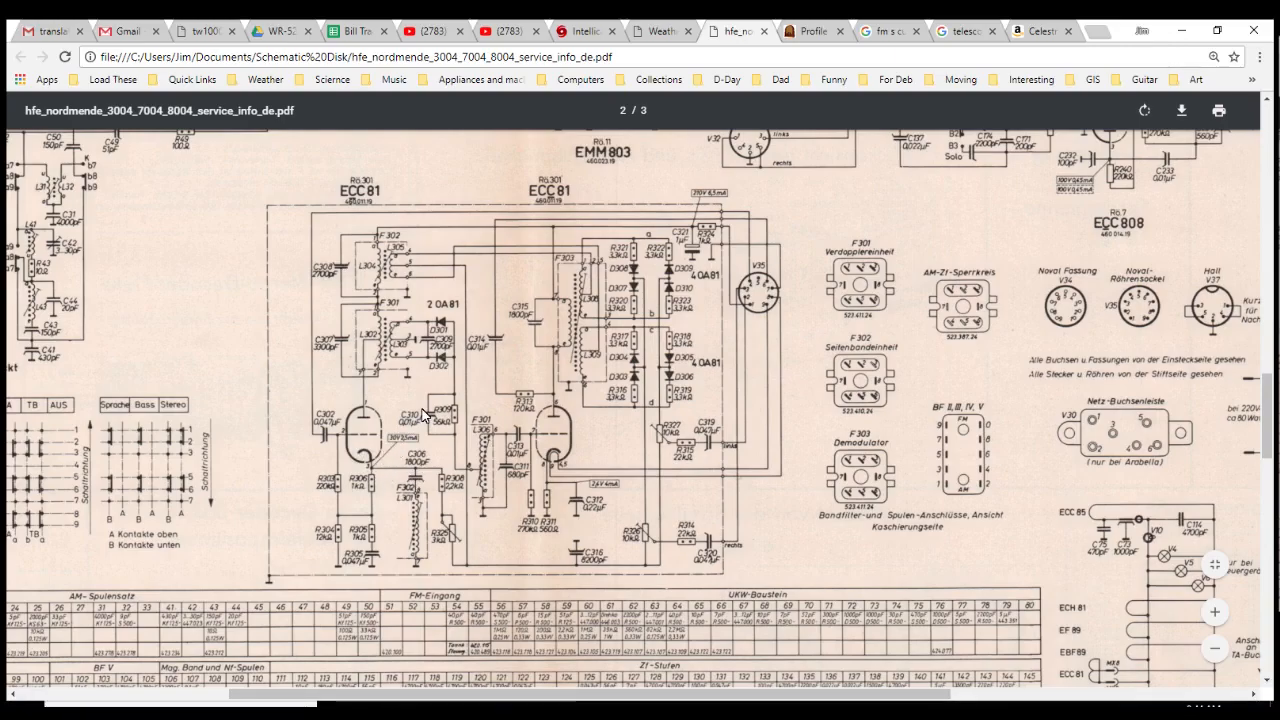
{"action": "mouse_move", "coordinate": [400, 400]}
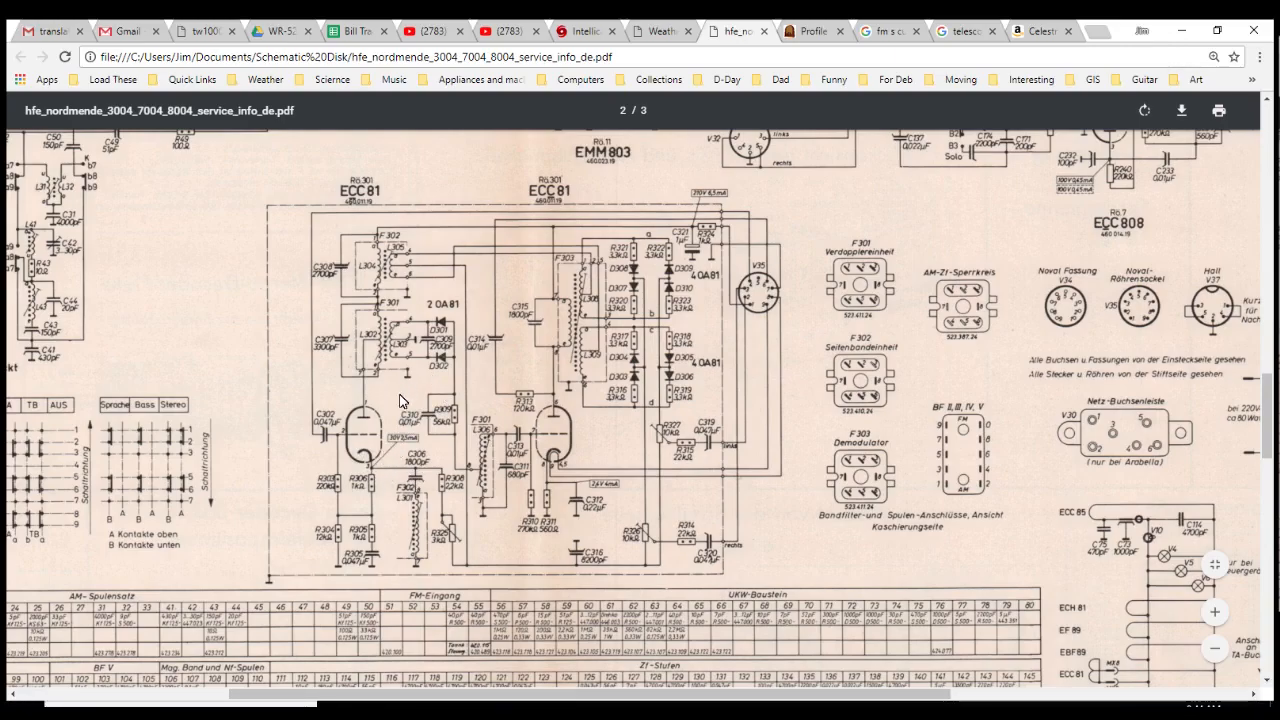
{"action": "mouse_move", "coordinate": [370, 477]}
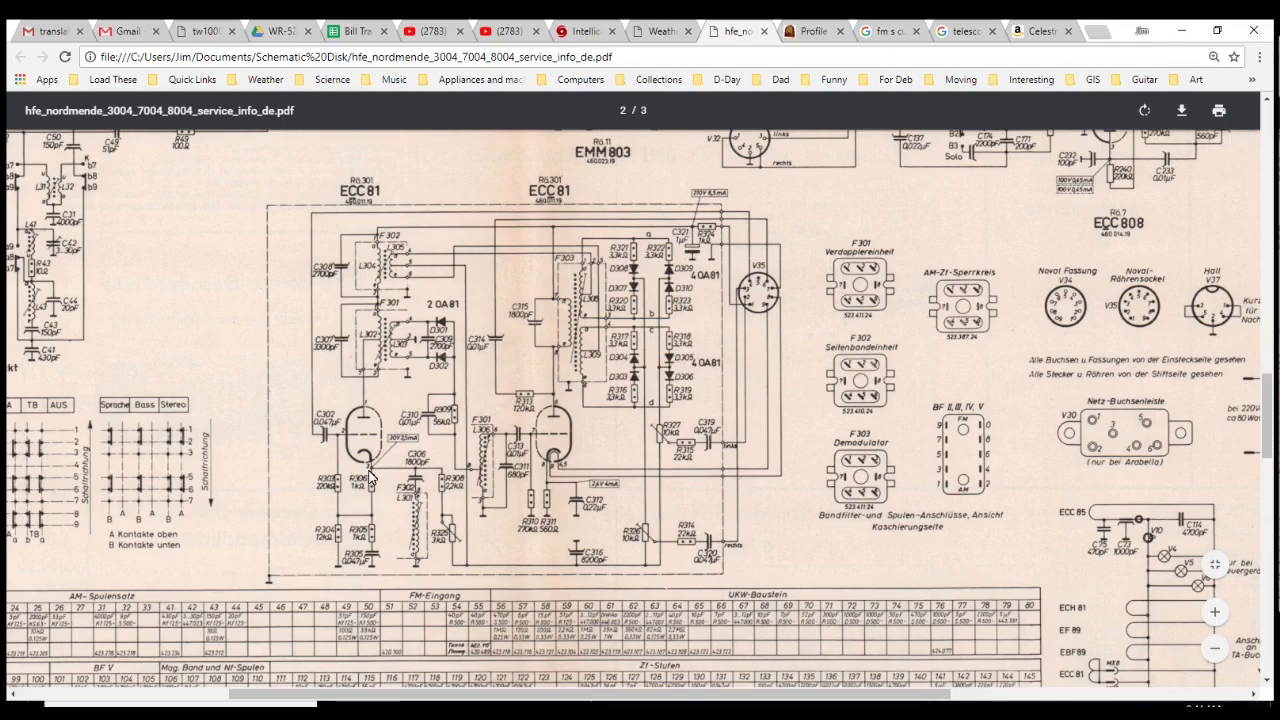
{"action": "mouse_move", "coordinate": [488, 317]}
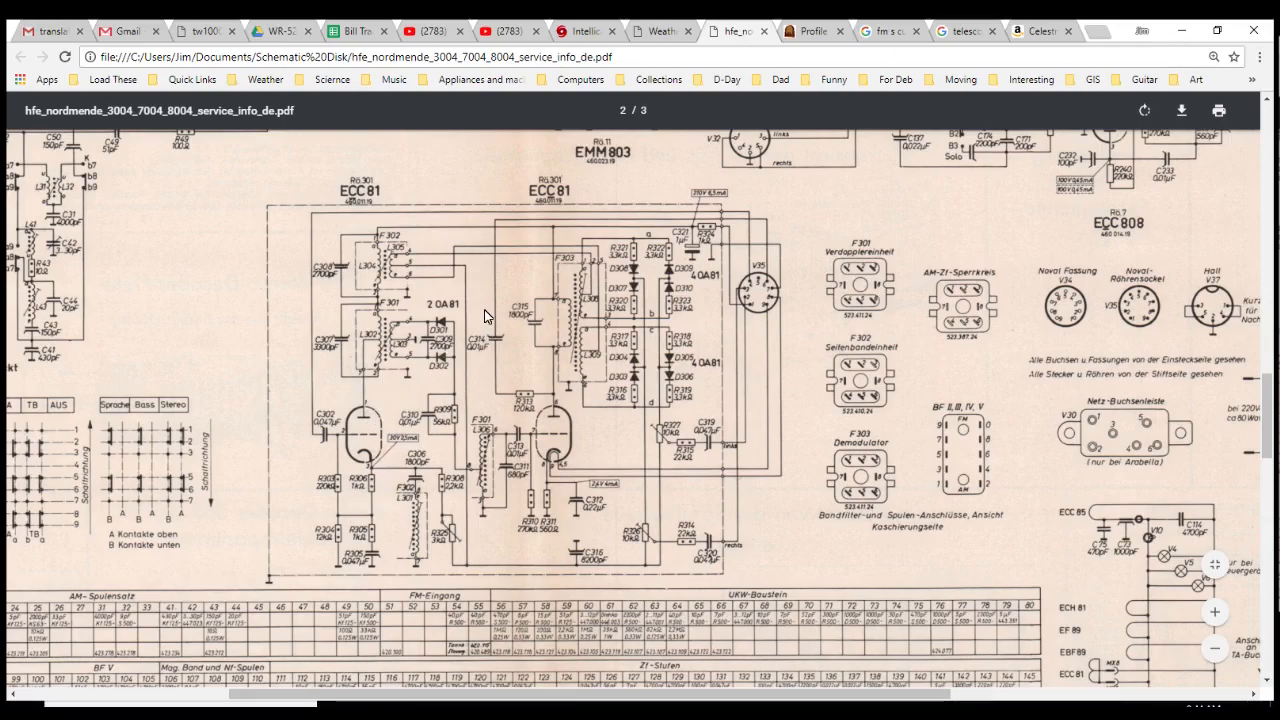
{"action": "mouse_move", "coordinate": [480, 472]}
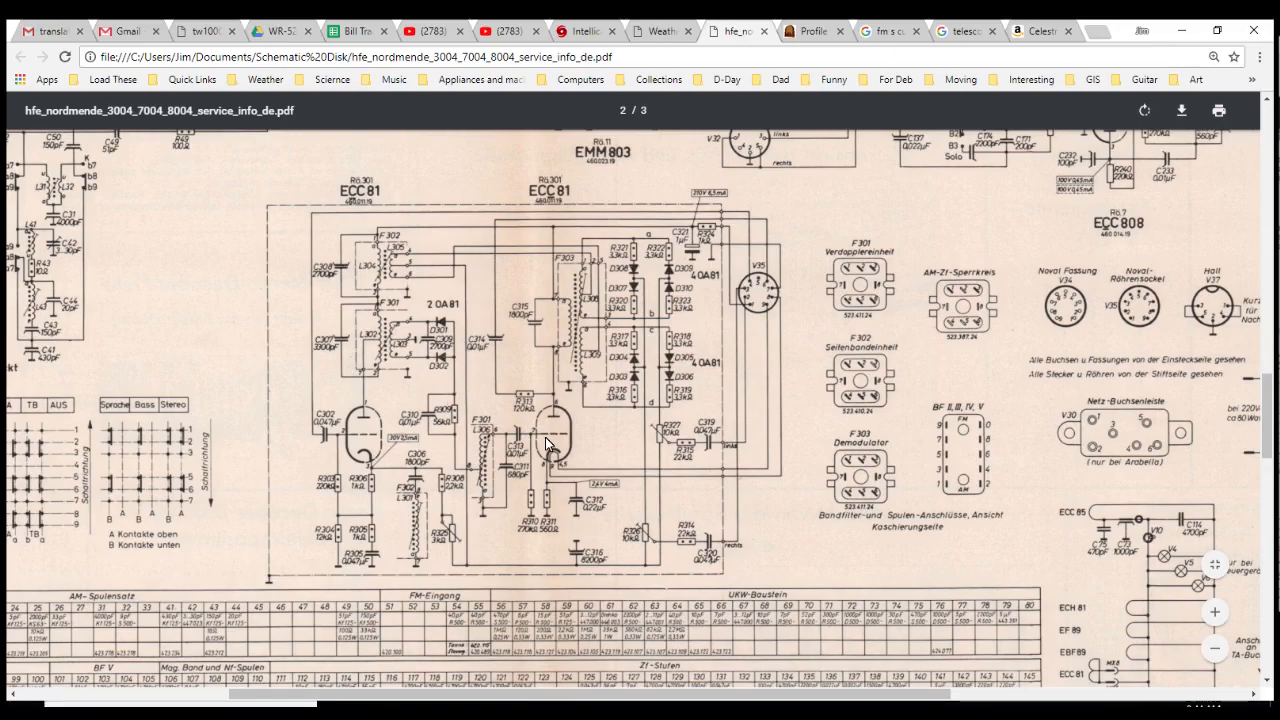
{"action": "mouse_move", "coordinate": [531, 408]}
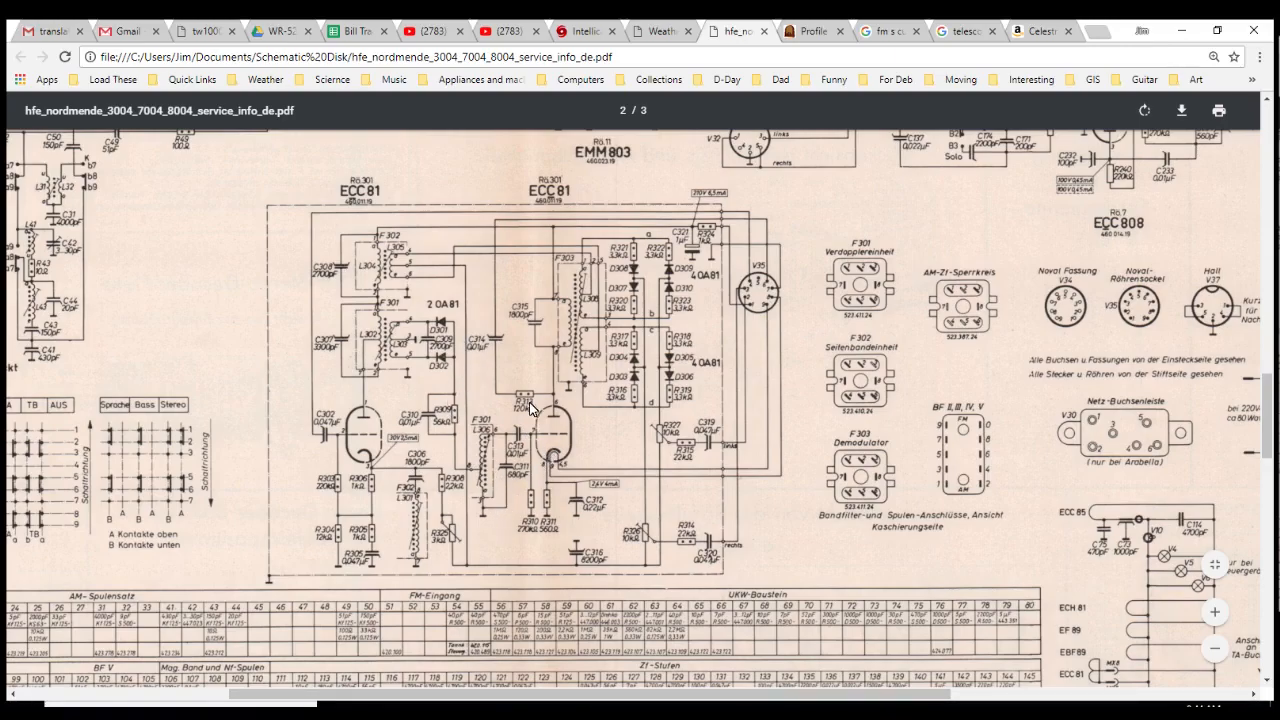
{"action": "mouse_move", "coordinate": [555, 460]}
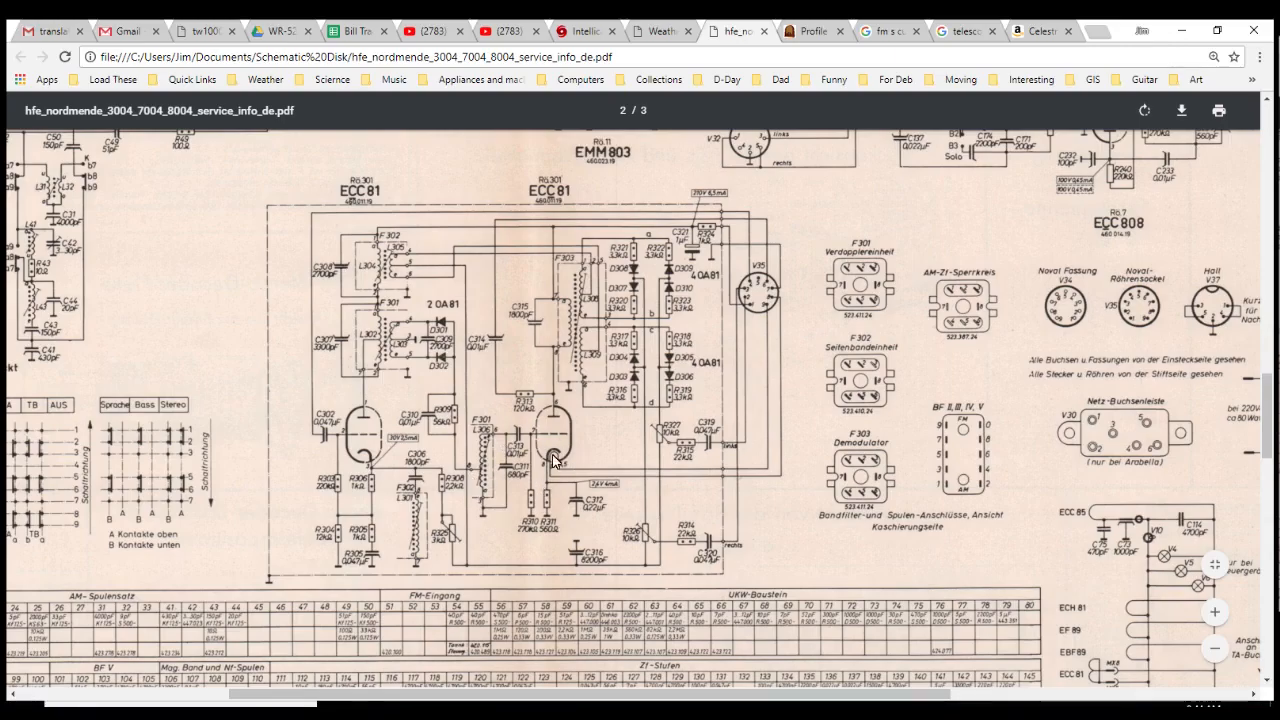
{"action": "mouse_move", "coordinate": [565, 432]}
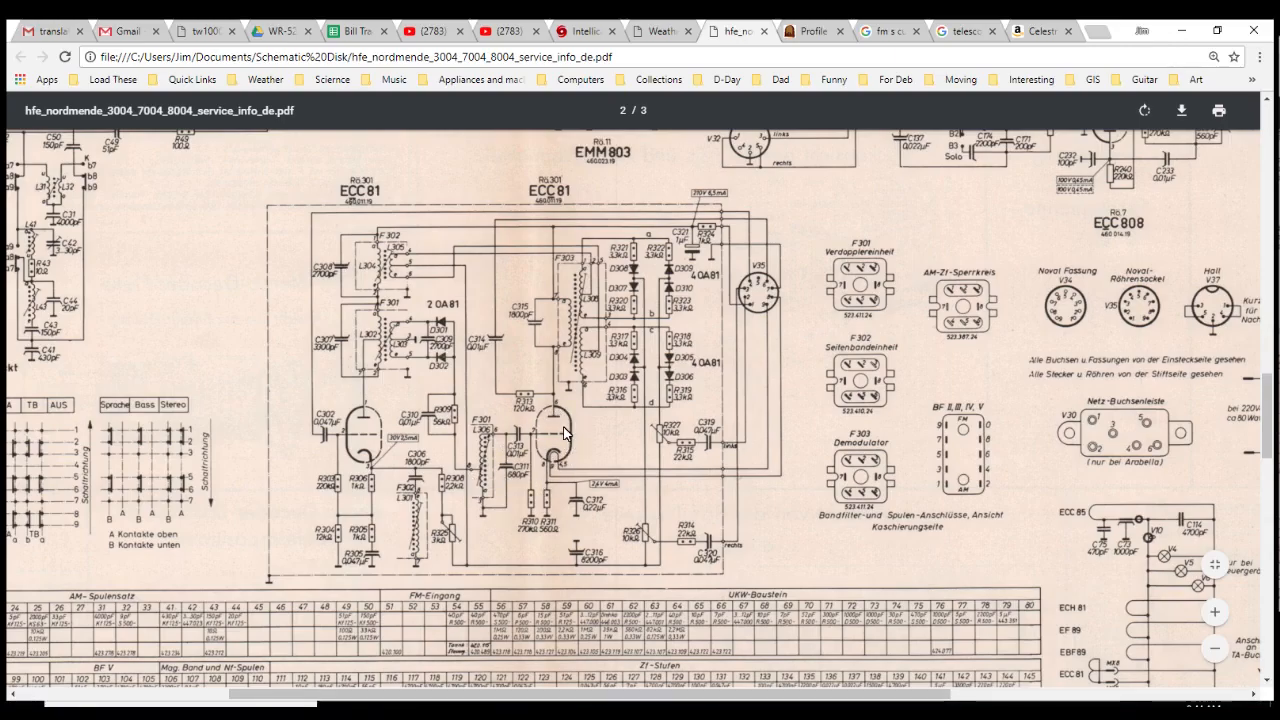
{"action": "mouse_move", "coordinate": [660, 385]}
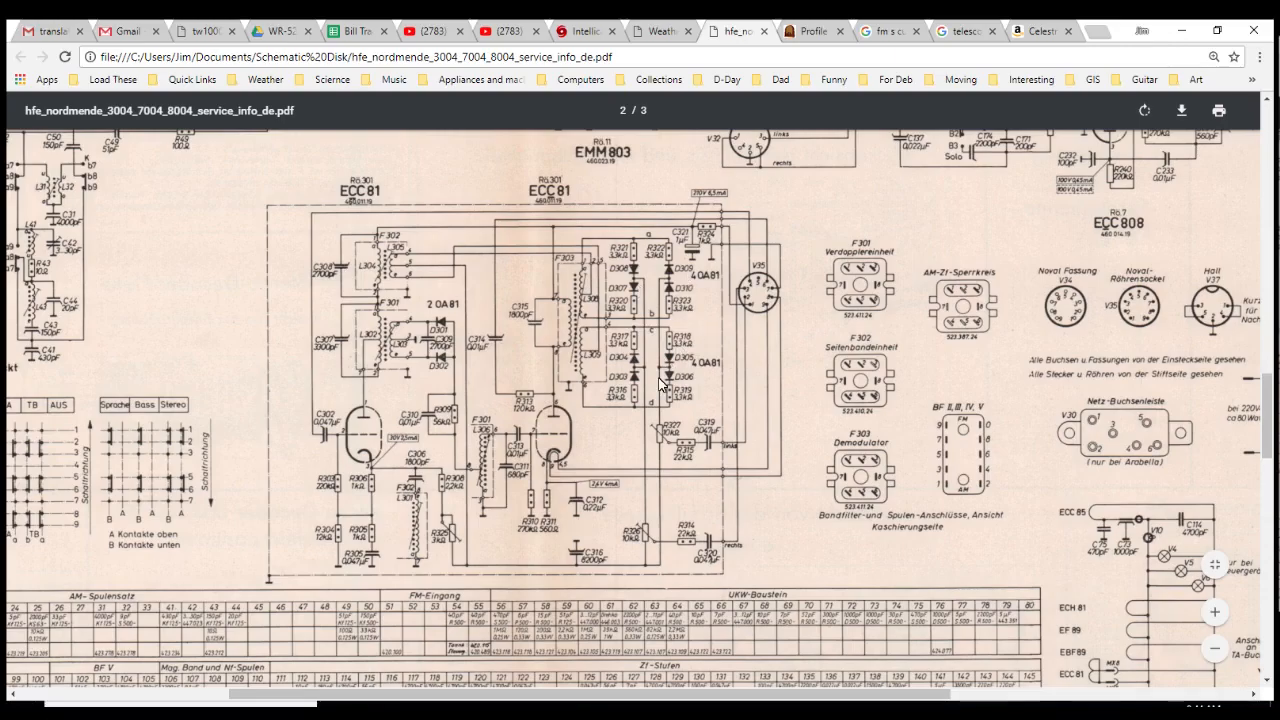
{"action": "mouse_move", "coordinate": [735, 357]}
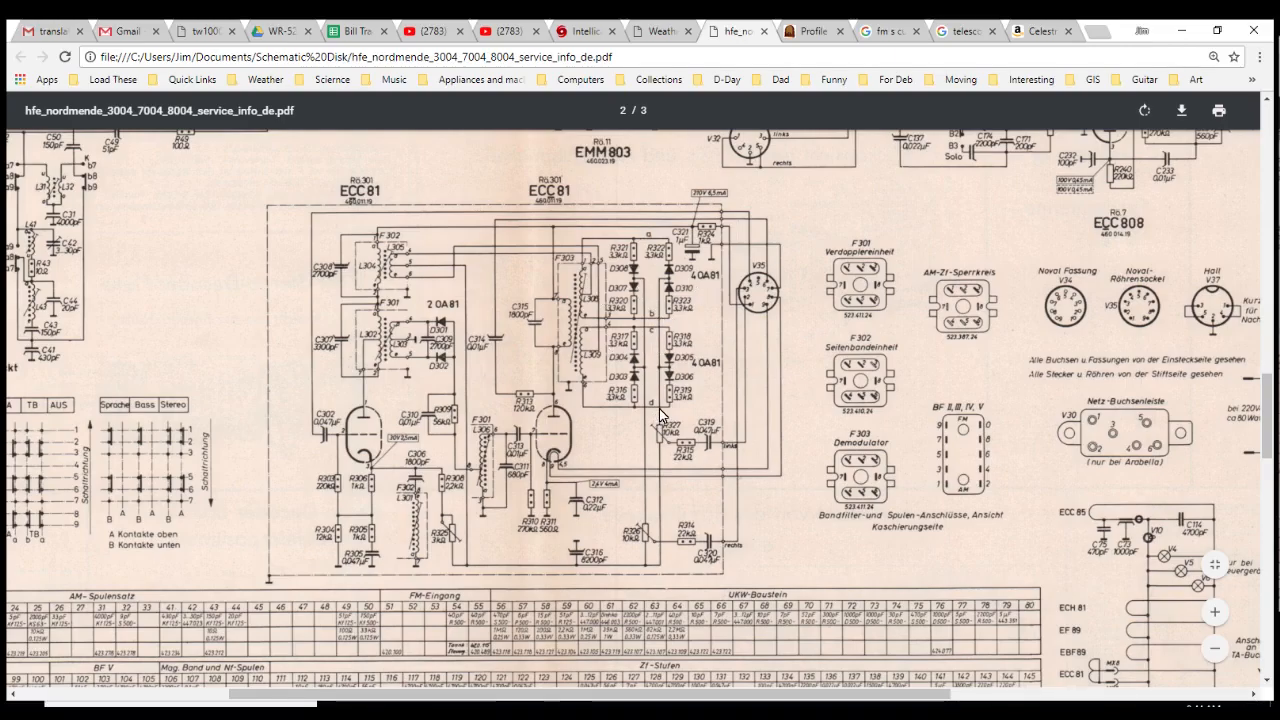
{"action": "mouse_move", "coordinate": [718, 383]}
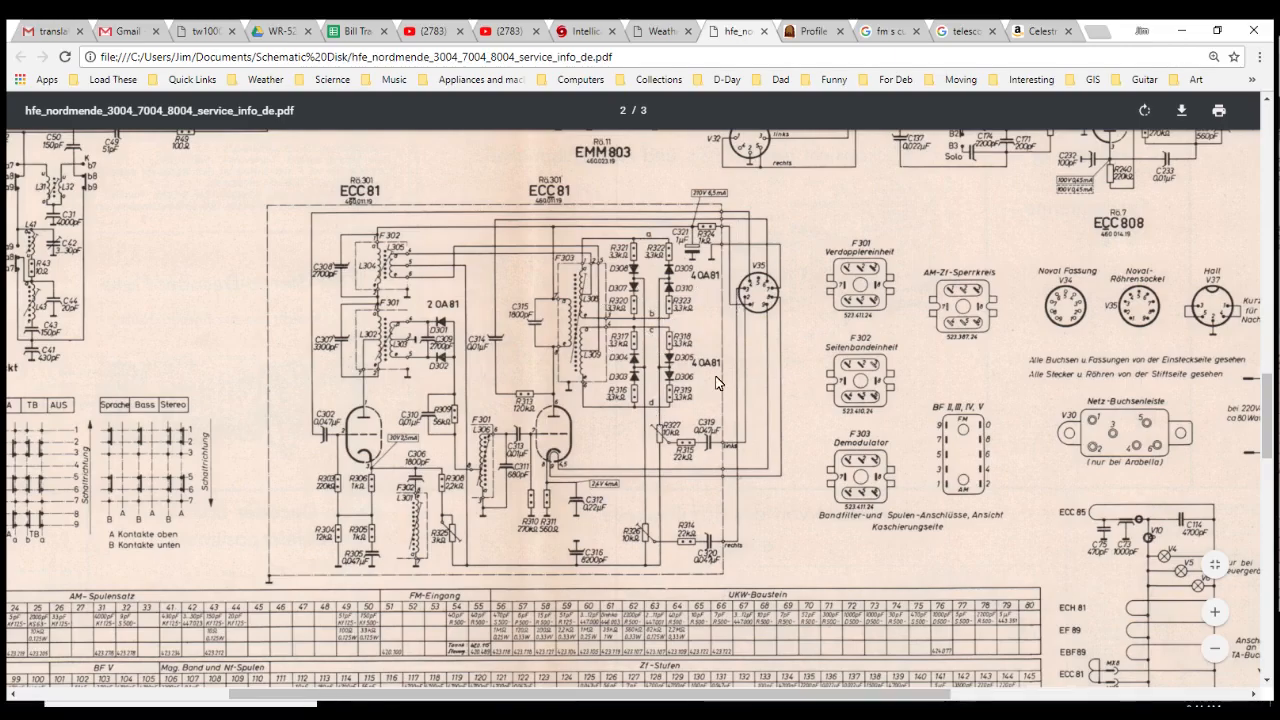
{"action": "mouse_move", "coordinate": [785, 287]}
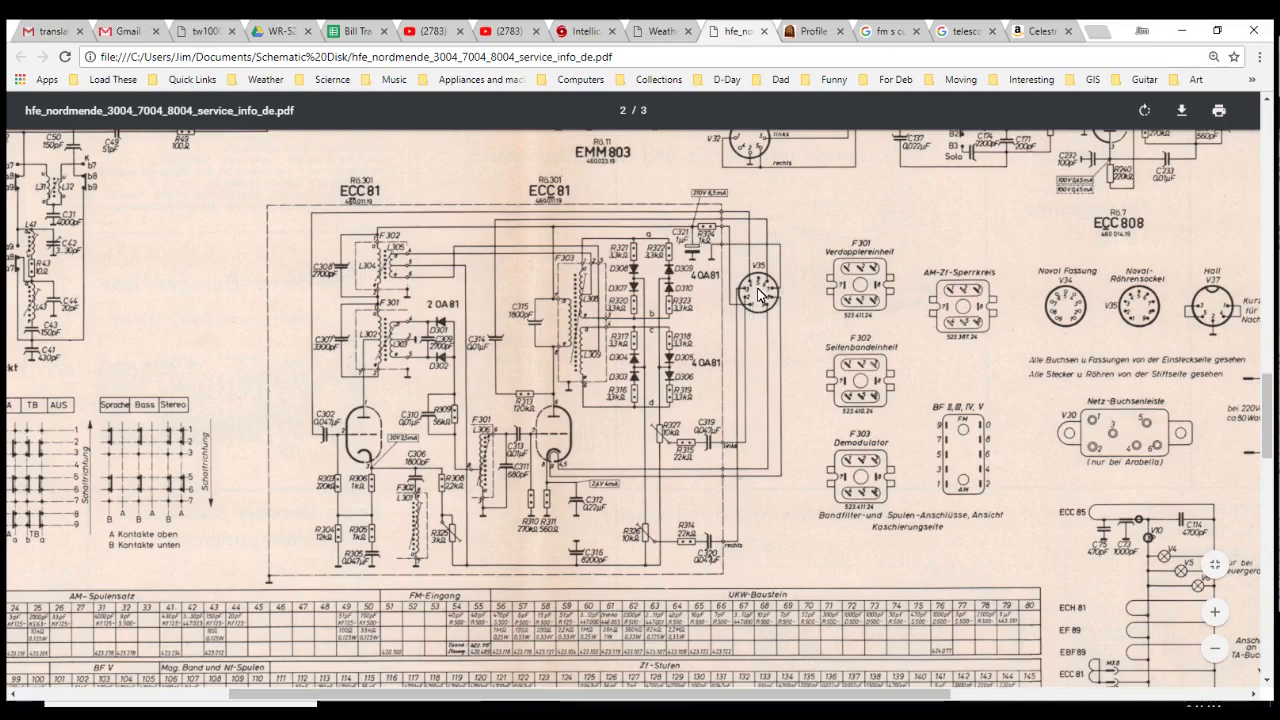
{"action": "mouse_move", "coordinate": [790, 312]}
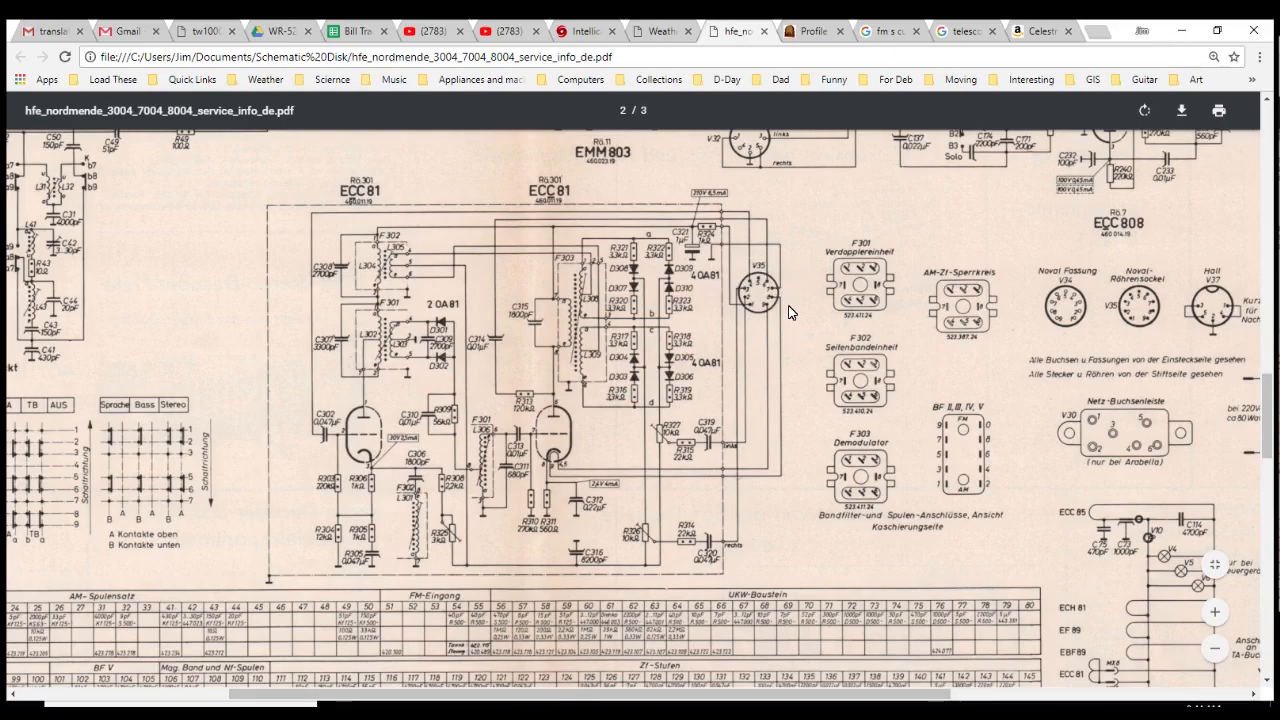
{"action": "mouse_move", "coordinate": [575, 482]}
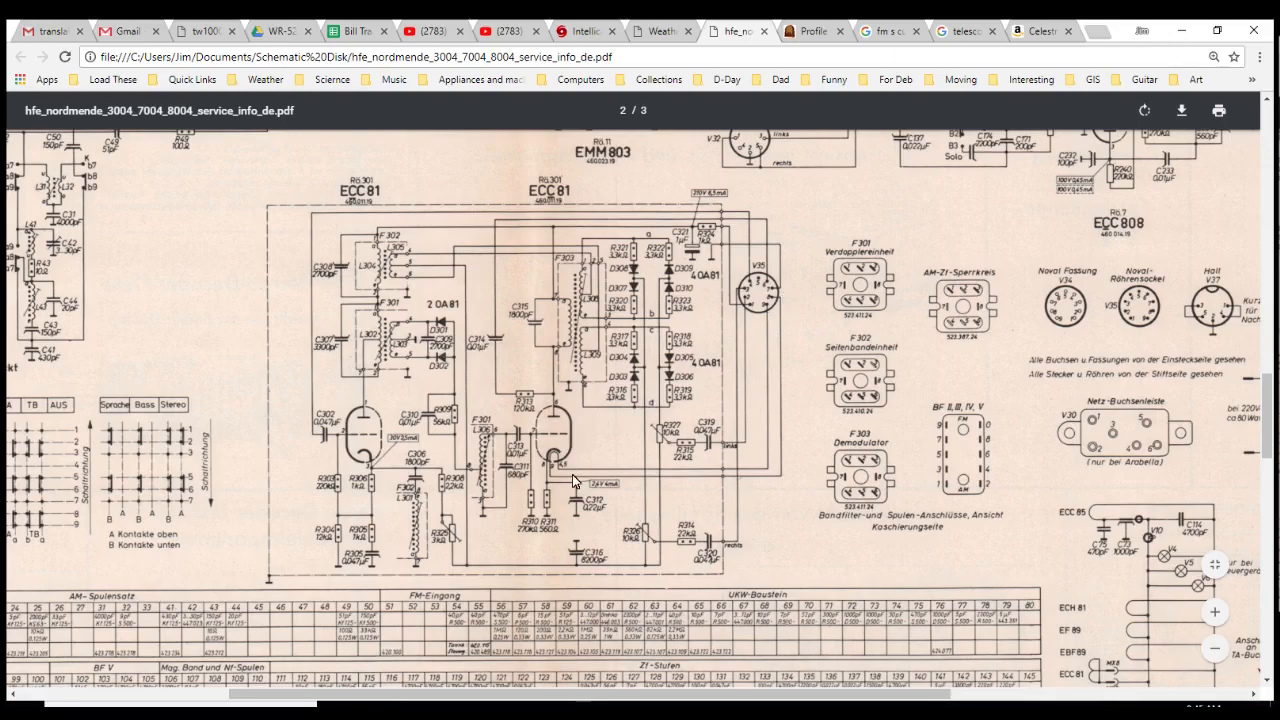
{"action": "mouse_move", "coordinate": [771, 467]}
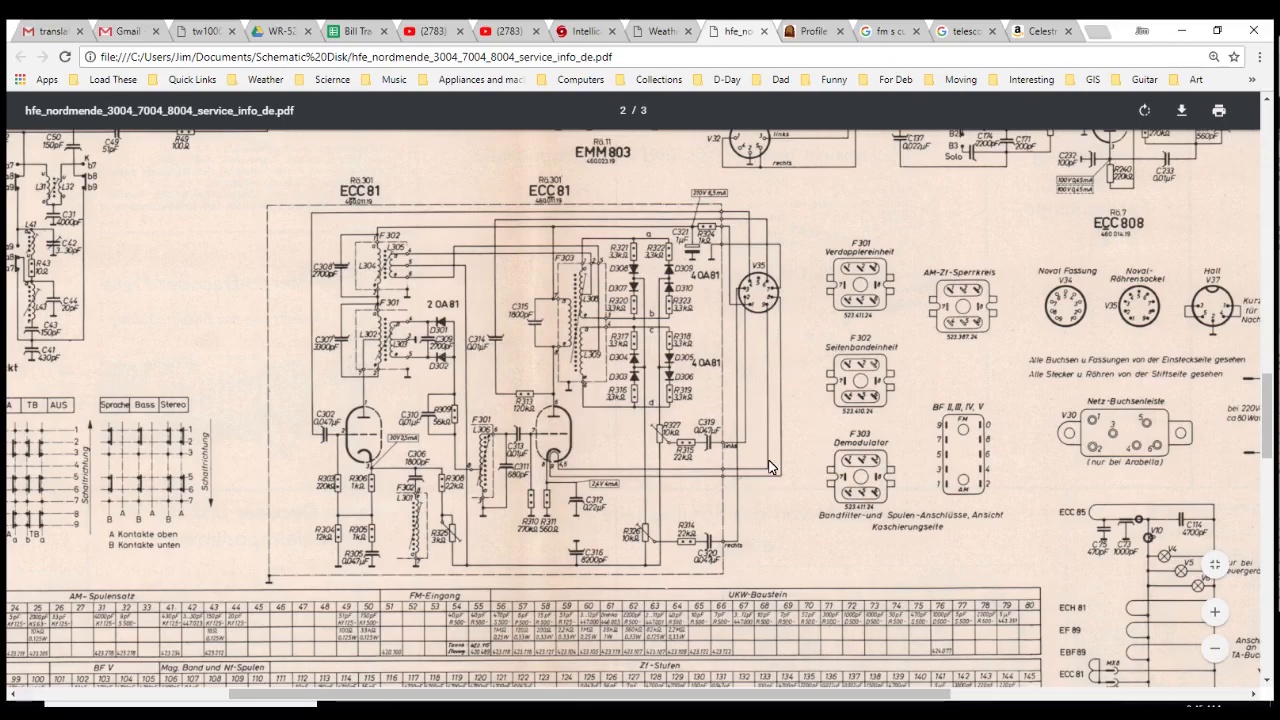
{"action": "mouse_move", "coordinate": [765, 293]}
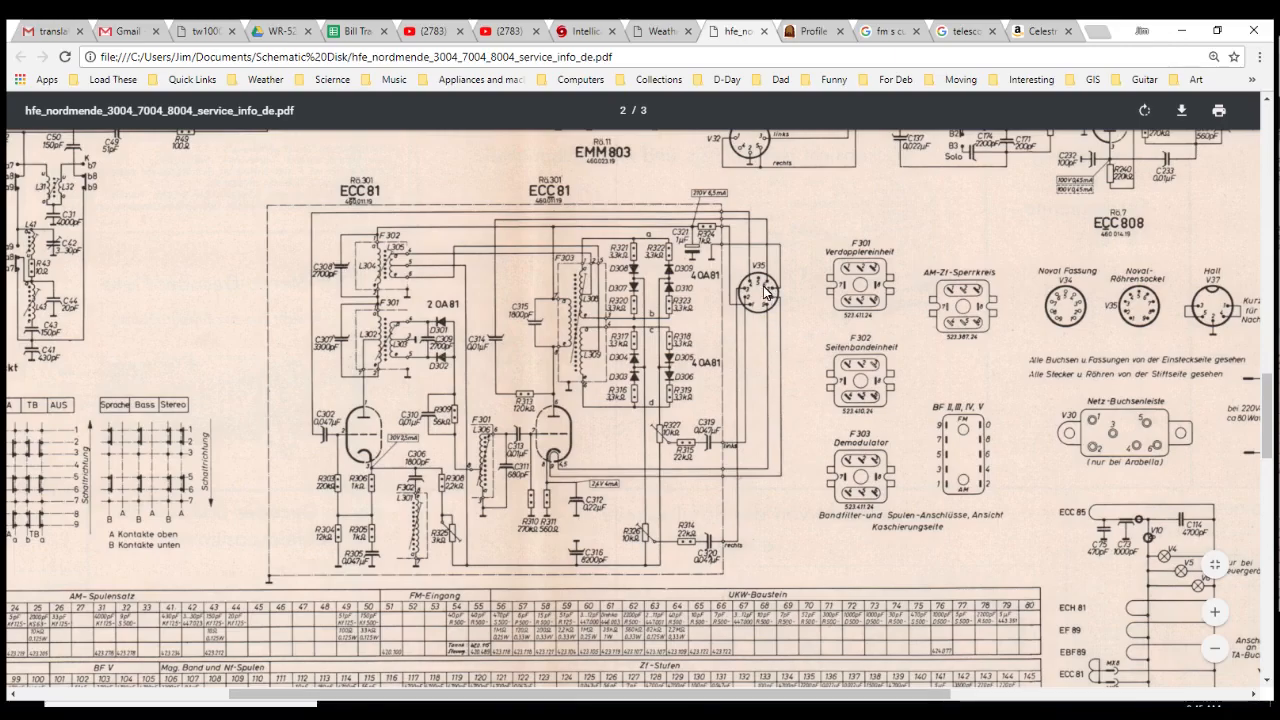
{"action": "mouse_move", "coordinate": [770, 300]}
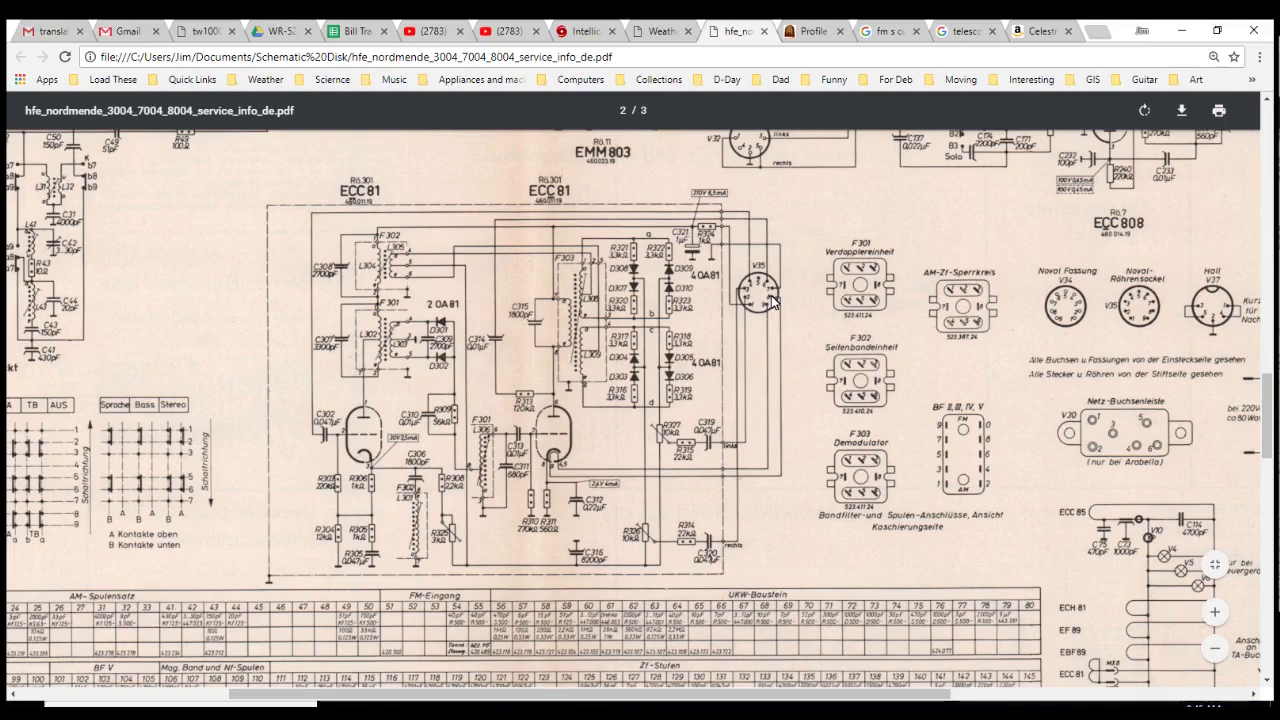
{"action": "mouse_move", "coordinate": [508, 304]}
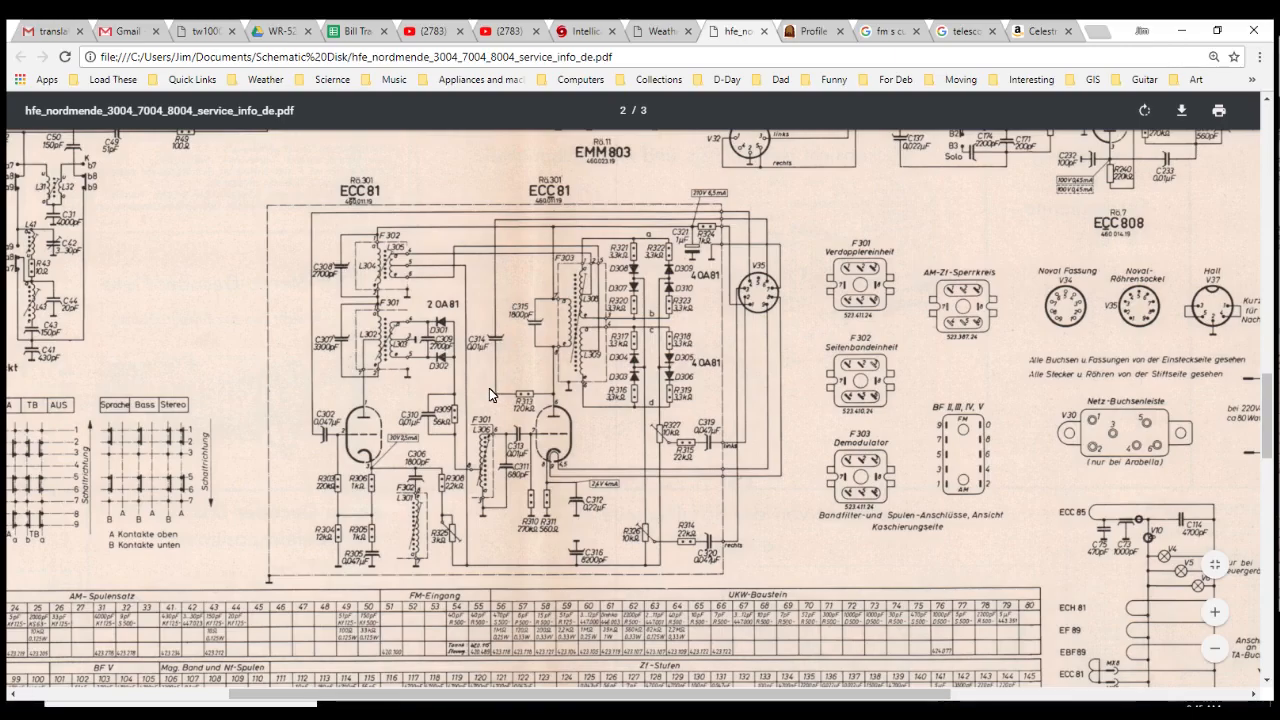
{"action": "mouse_move", "coordinate": [518, 433]}
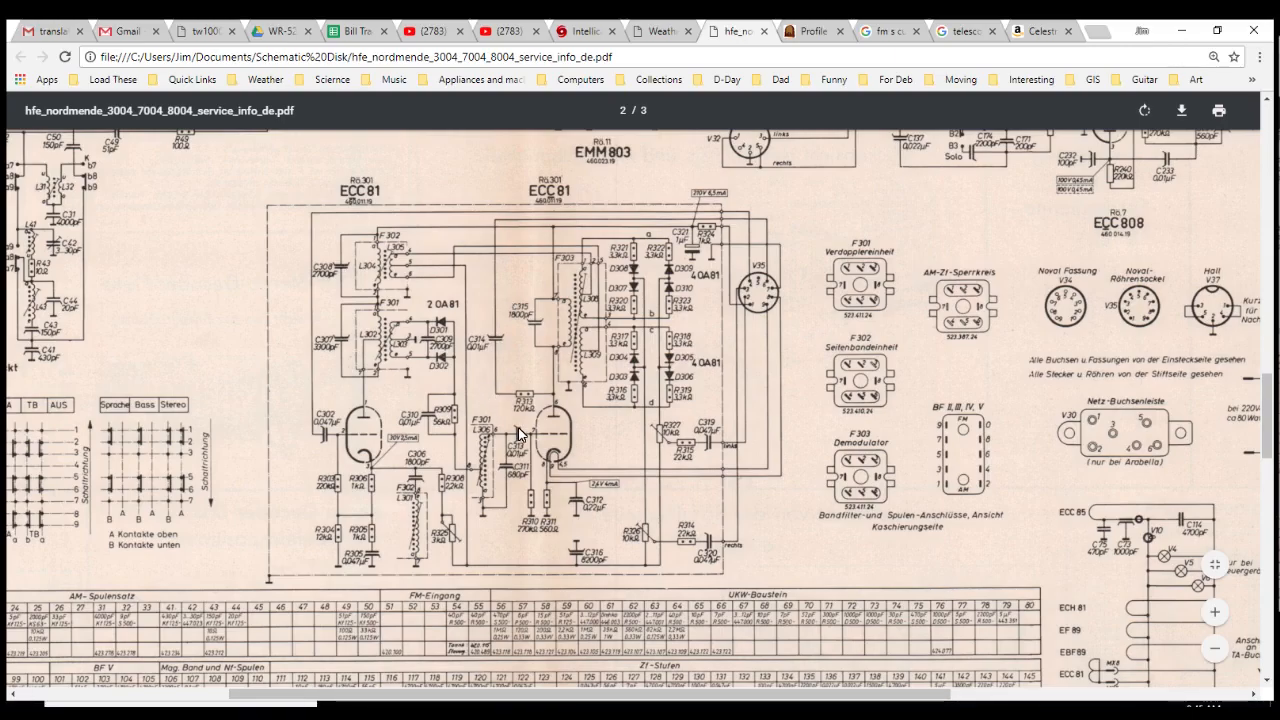
{"action": "mouse_move", "coordinate": [585, 428]}
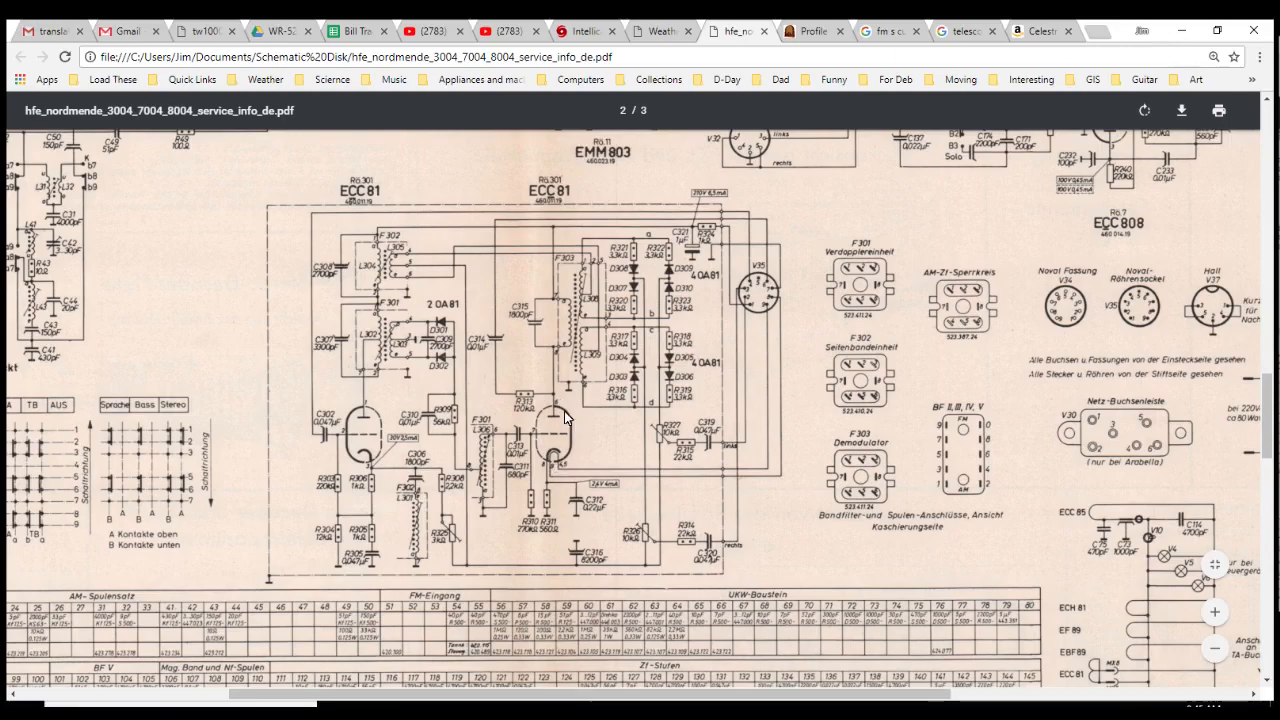
{"action": "mouse_move", "coordinate": [388, 398]}
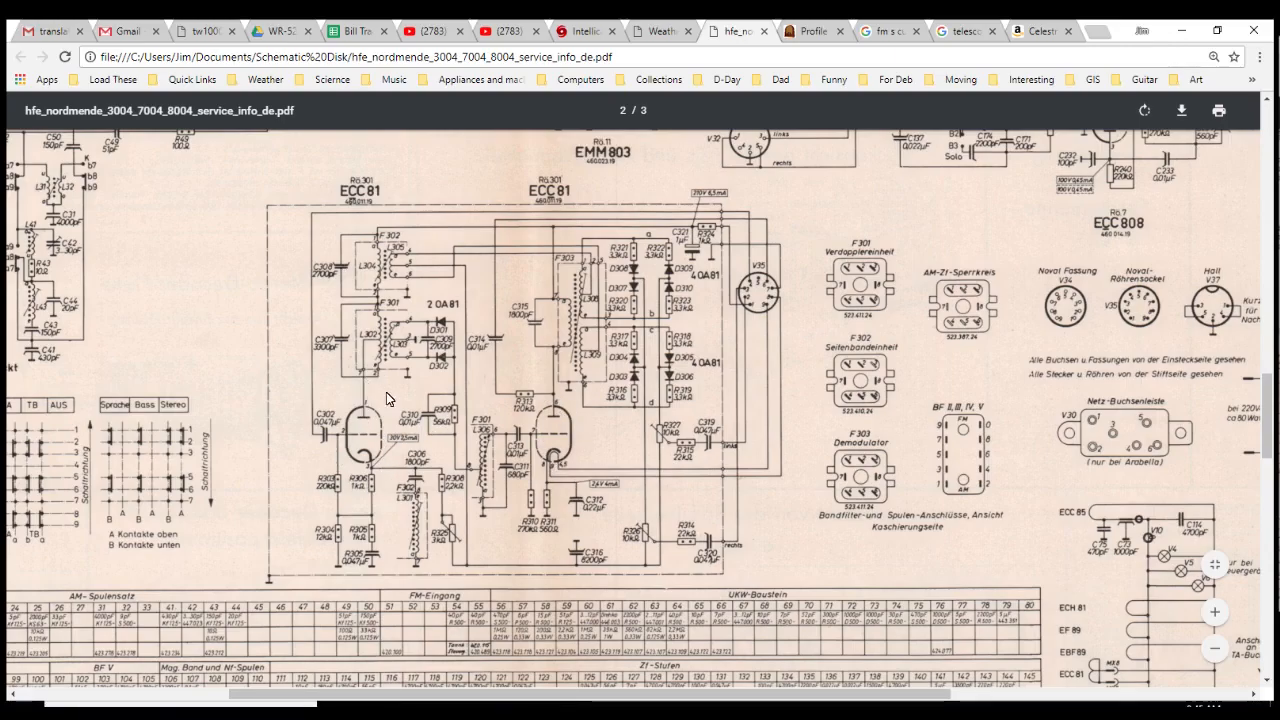
{"action": "mouse_move", "coordinate": [353, 434]}
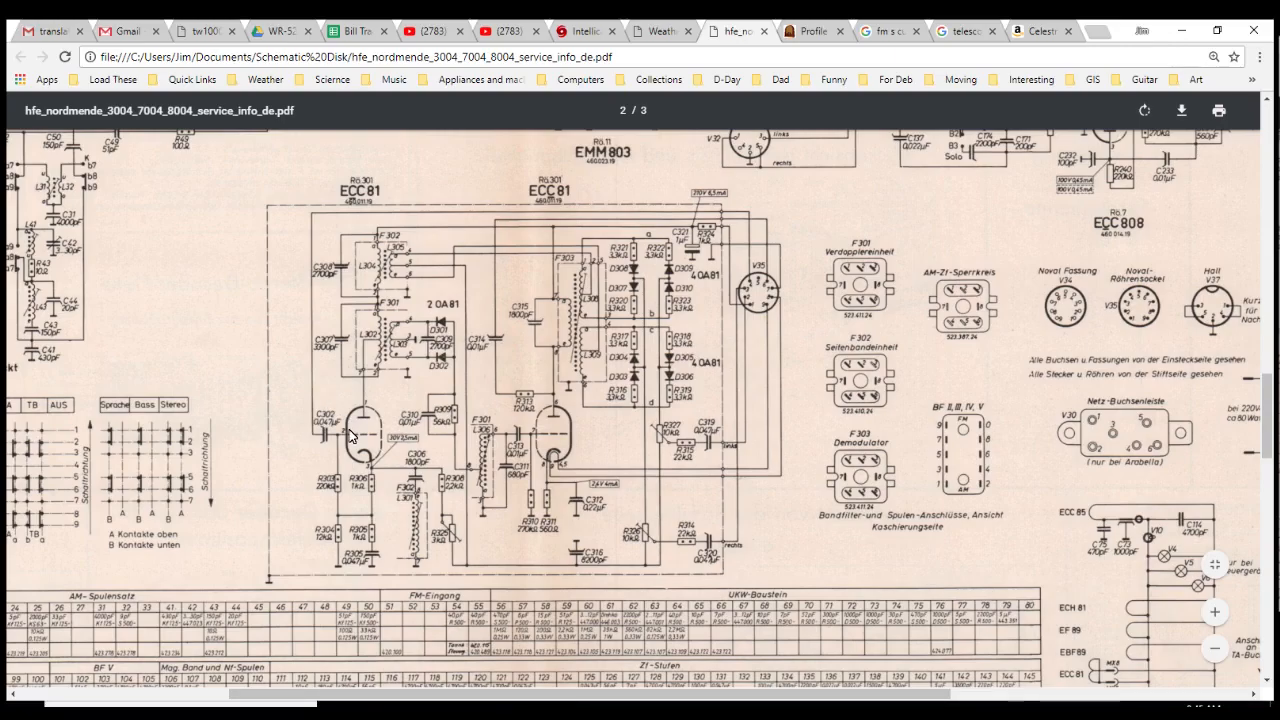
{"action": "mouse_move", "coordinate": [305, 260]}
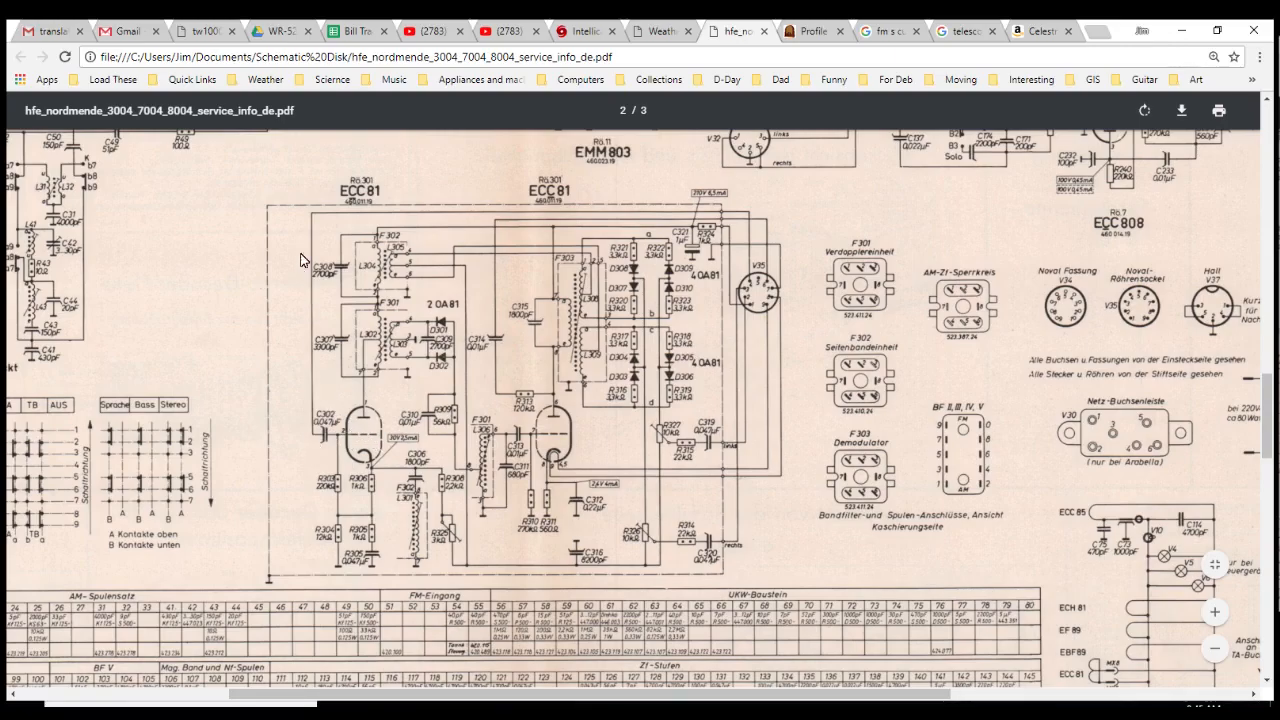
{"action": "mouse_move", "coordinate": [783, 220]}
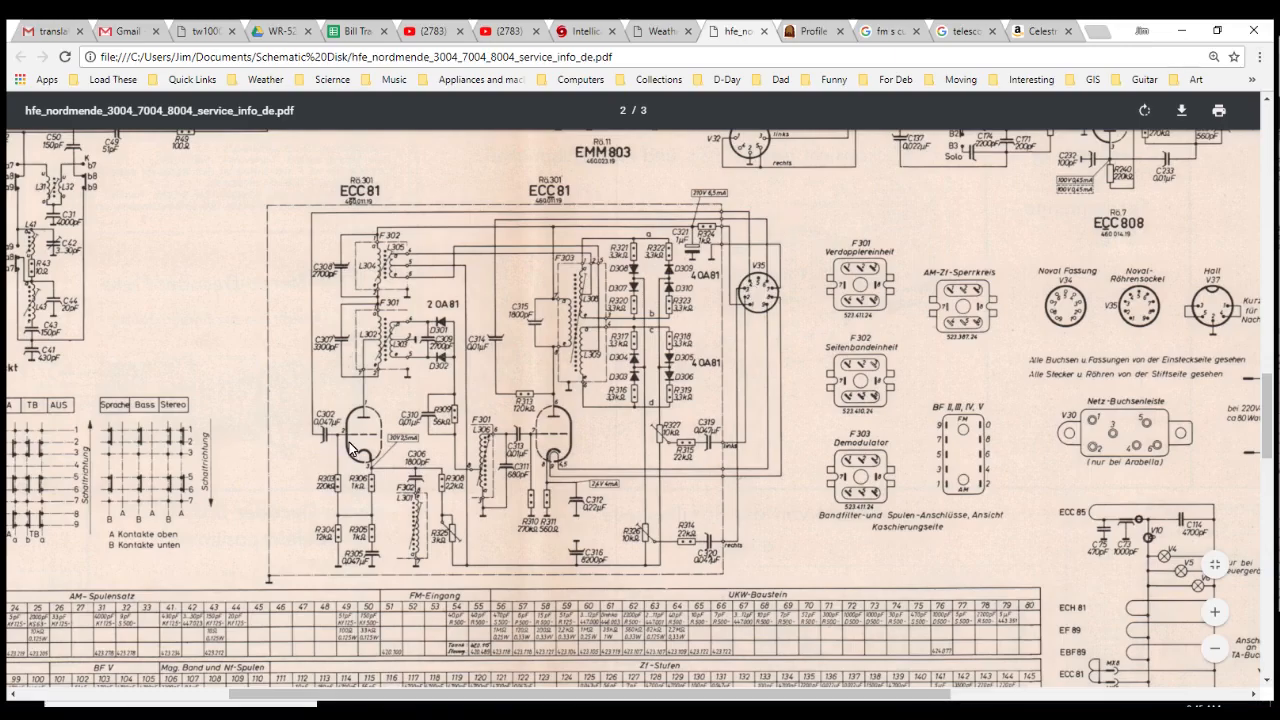
{"action": "mouse_move", "coordinate": [390, 335]}
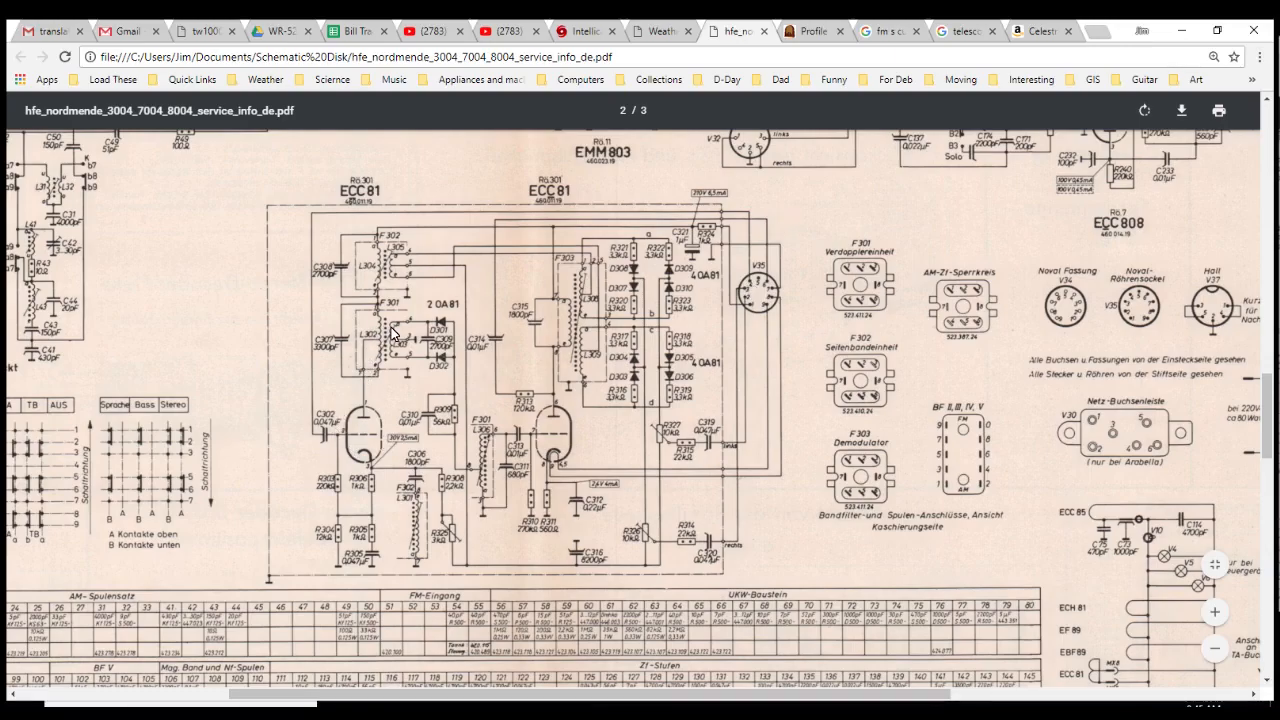
{"action": "mouse_move", "coordinate": [350, 464]}
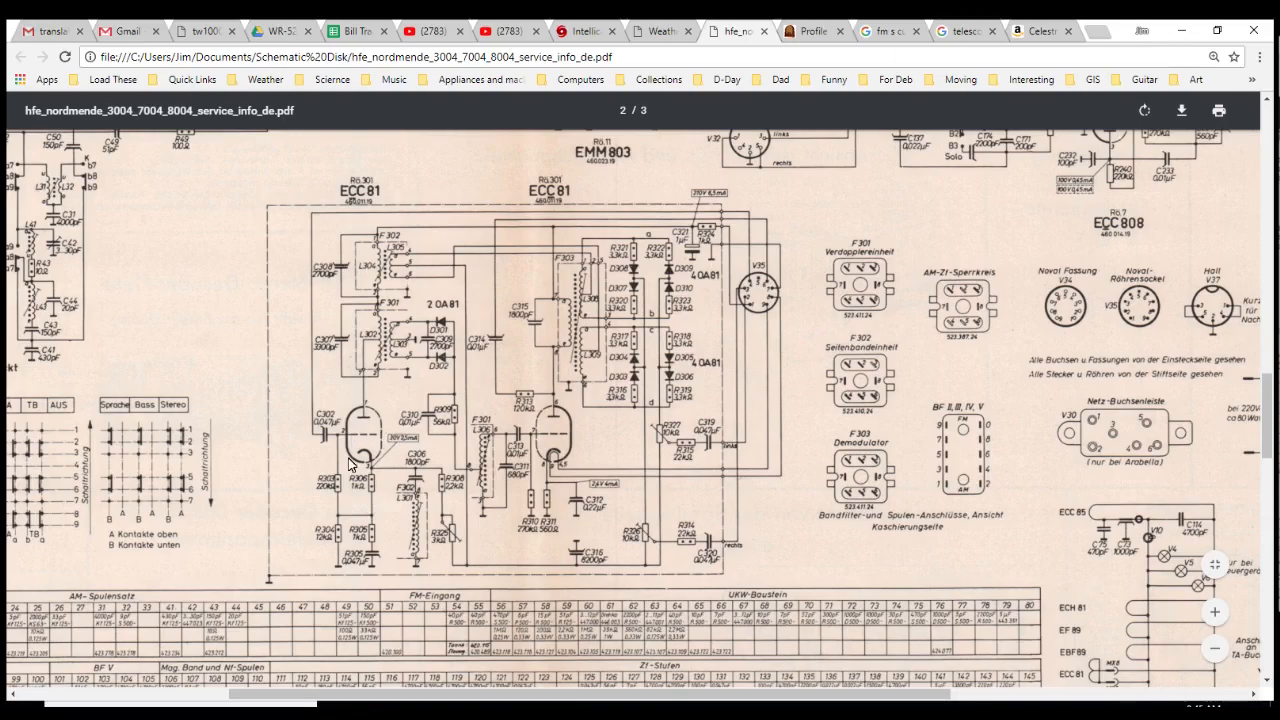
{"action": "mouse_move", "coordinate": [373, 344]}
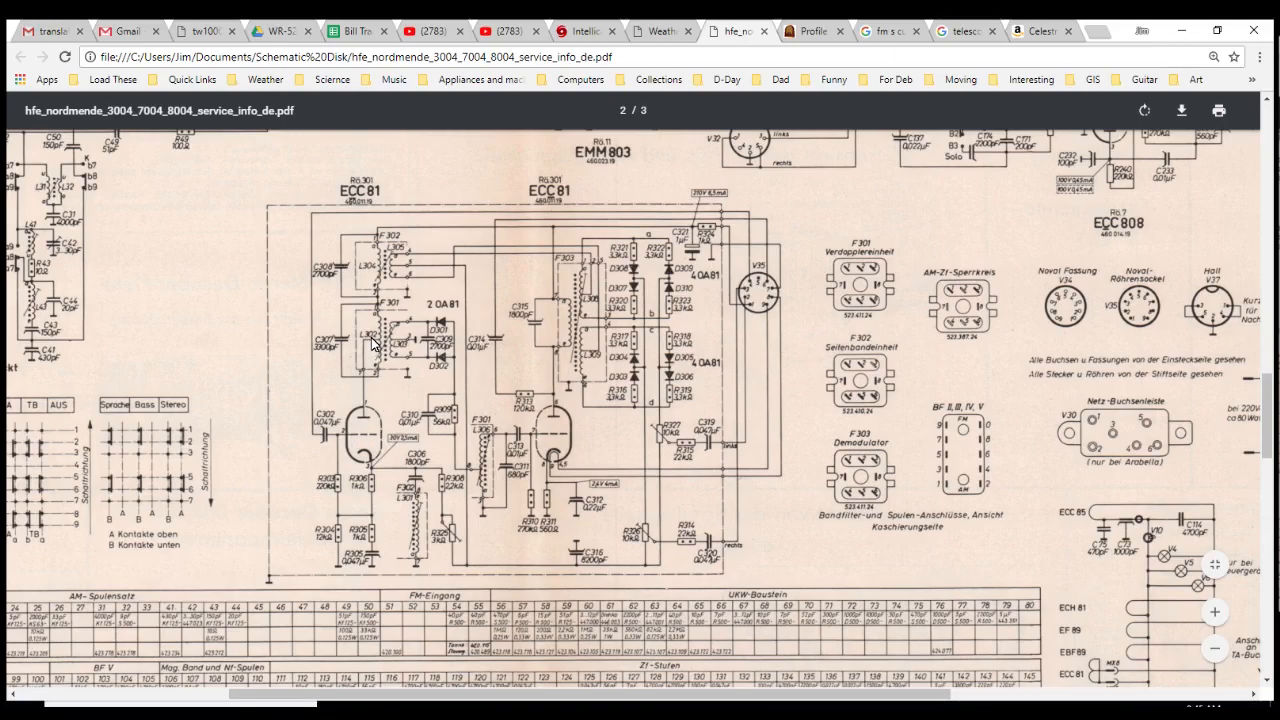
{"action": "mouse_move", "coordinate": [382, 285]}
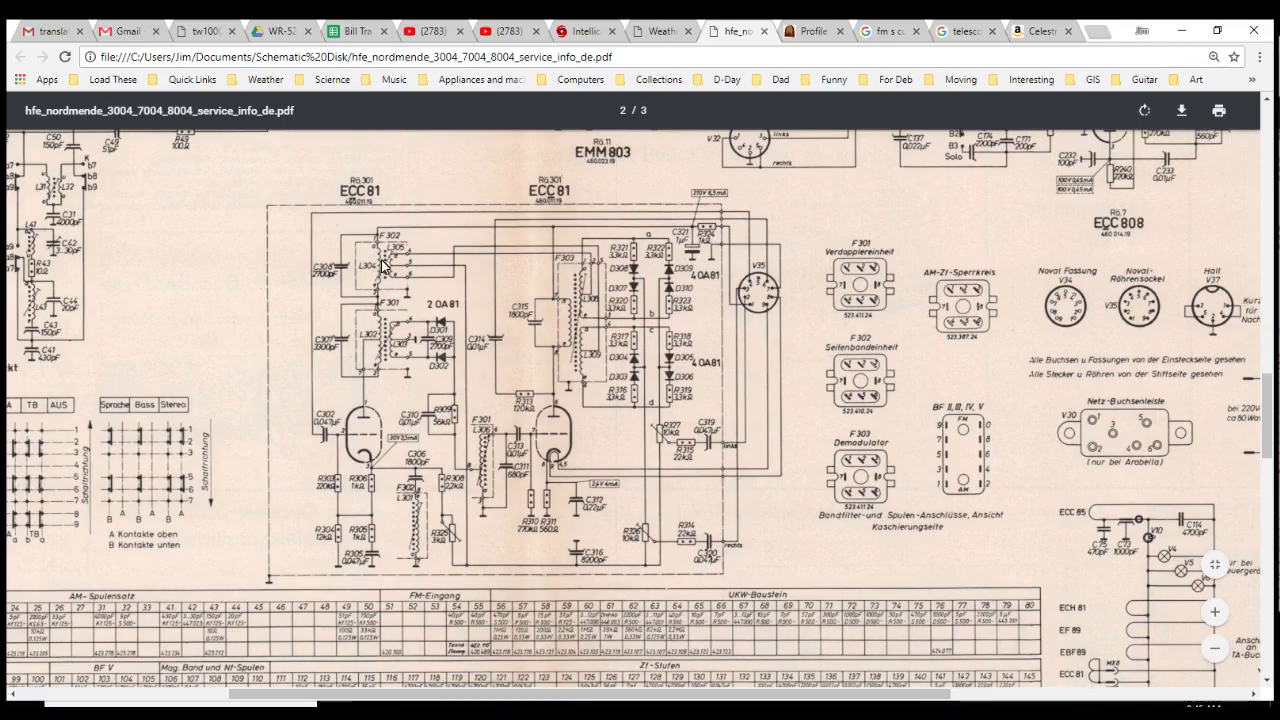
{"action": "mouse_move", "coordinate": [590, 362]}
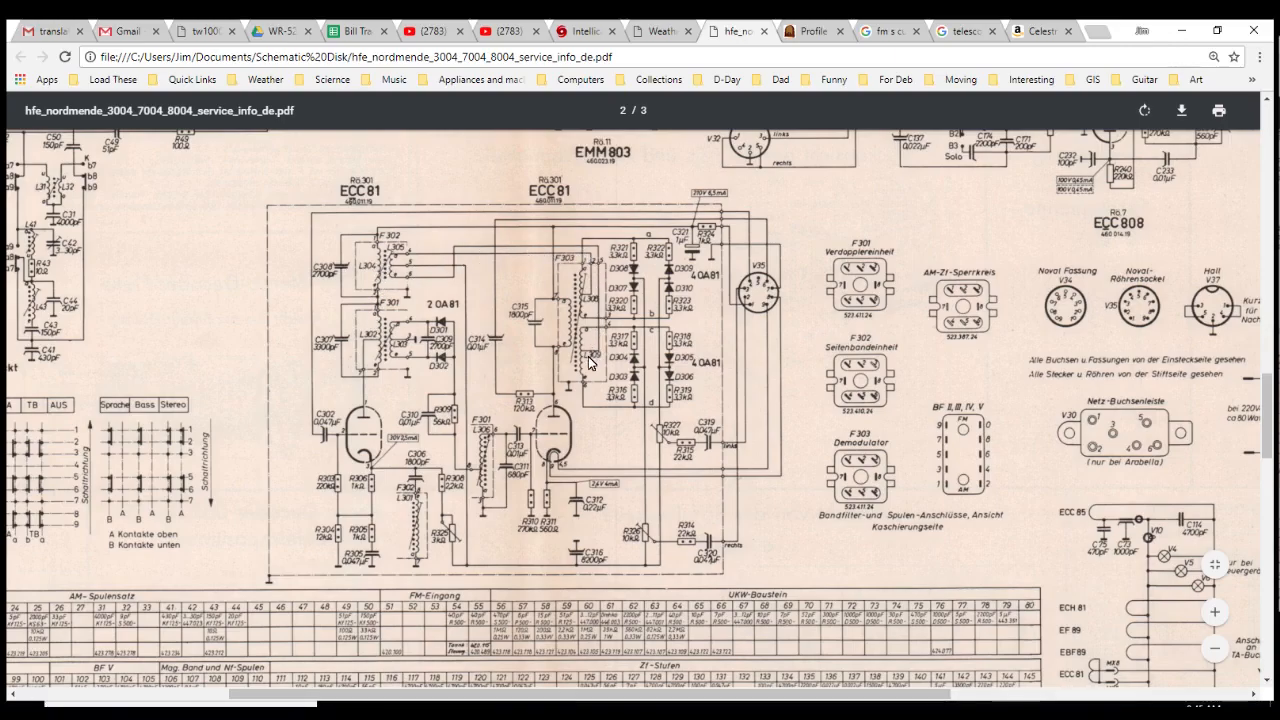
{"action": "mouse_move", "coordinate": [378, 271]}
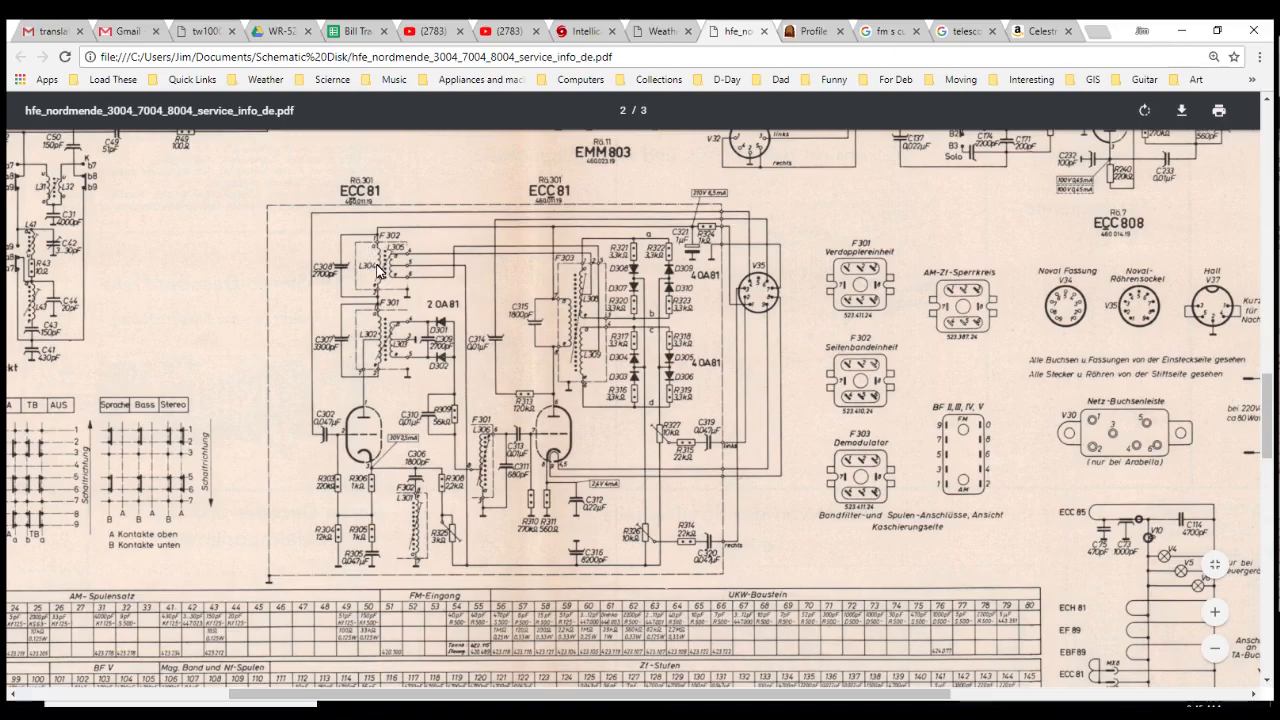
{"action": "mouse_move", "coordinate": [398, 328]}
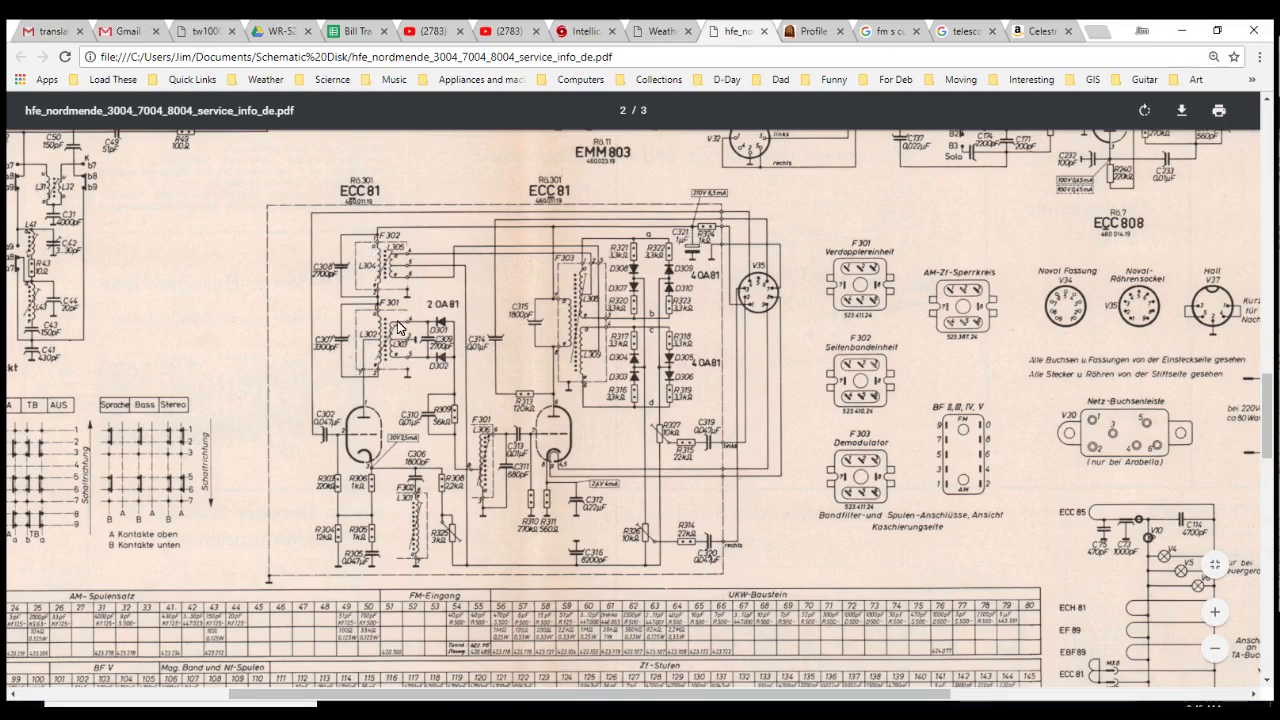
{"action": "mouse_move", "coordinate": [462, 393]}
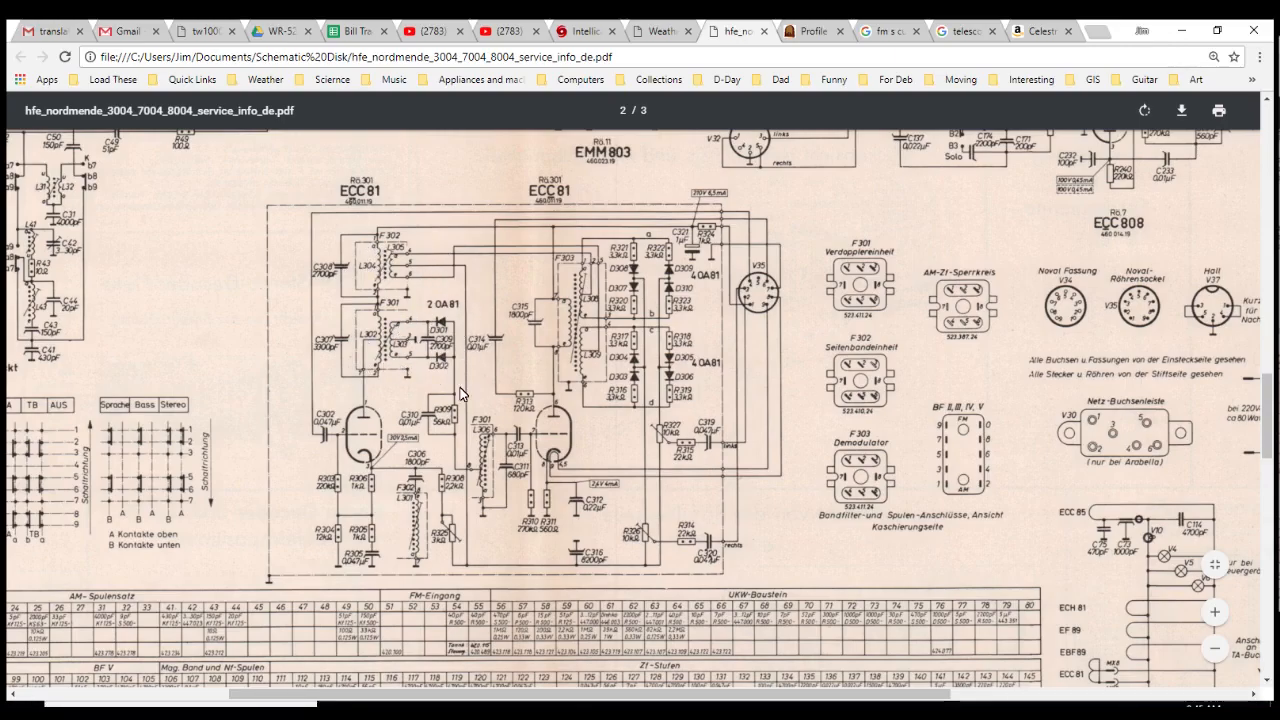
{"action": "mouse_move", "coordinate": [461, 337]}
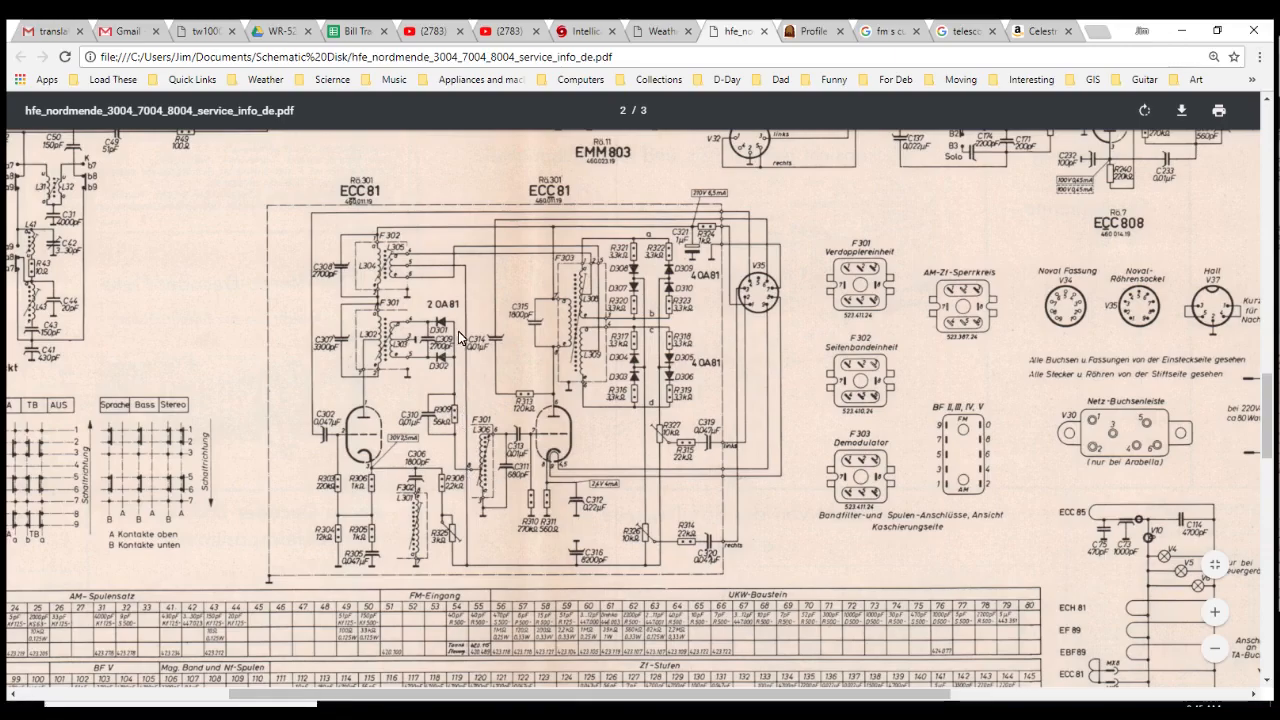
{"action": "mouse_move", "coordinate": [410, 327]}
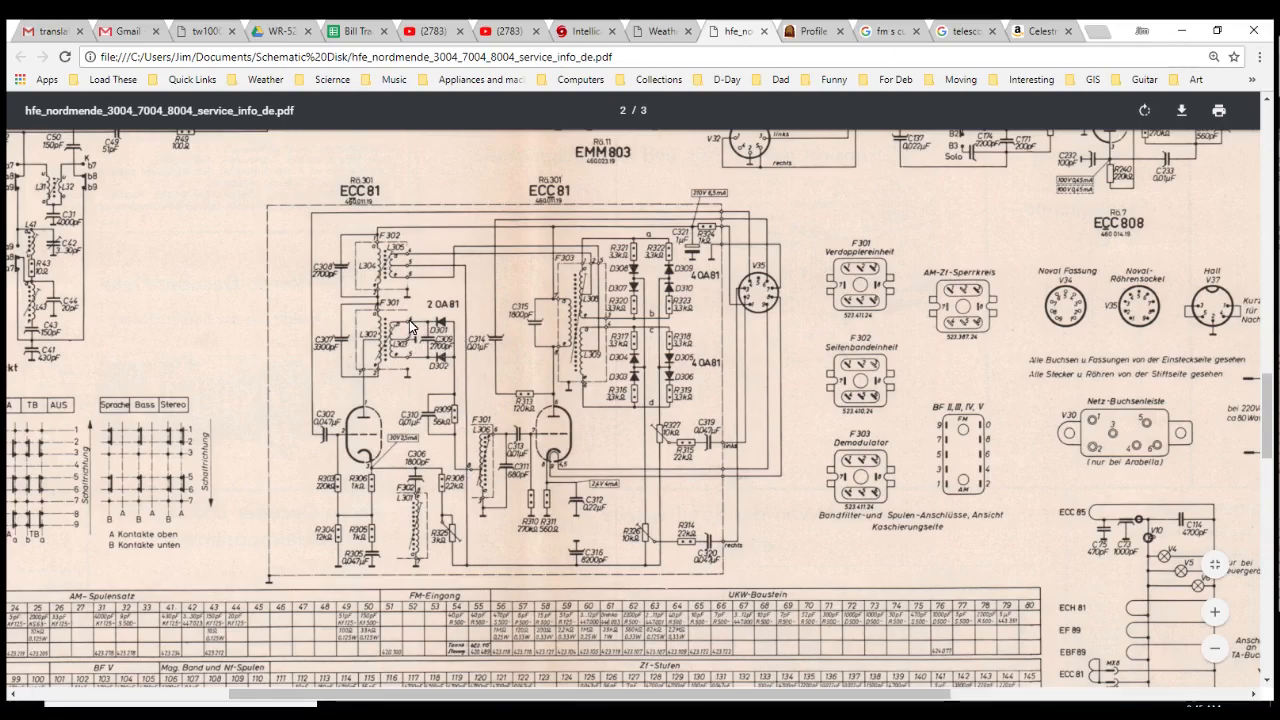
{"action": "mouse_move", "coordinate": [500, 487]}
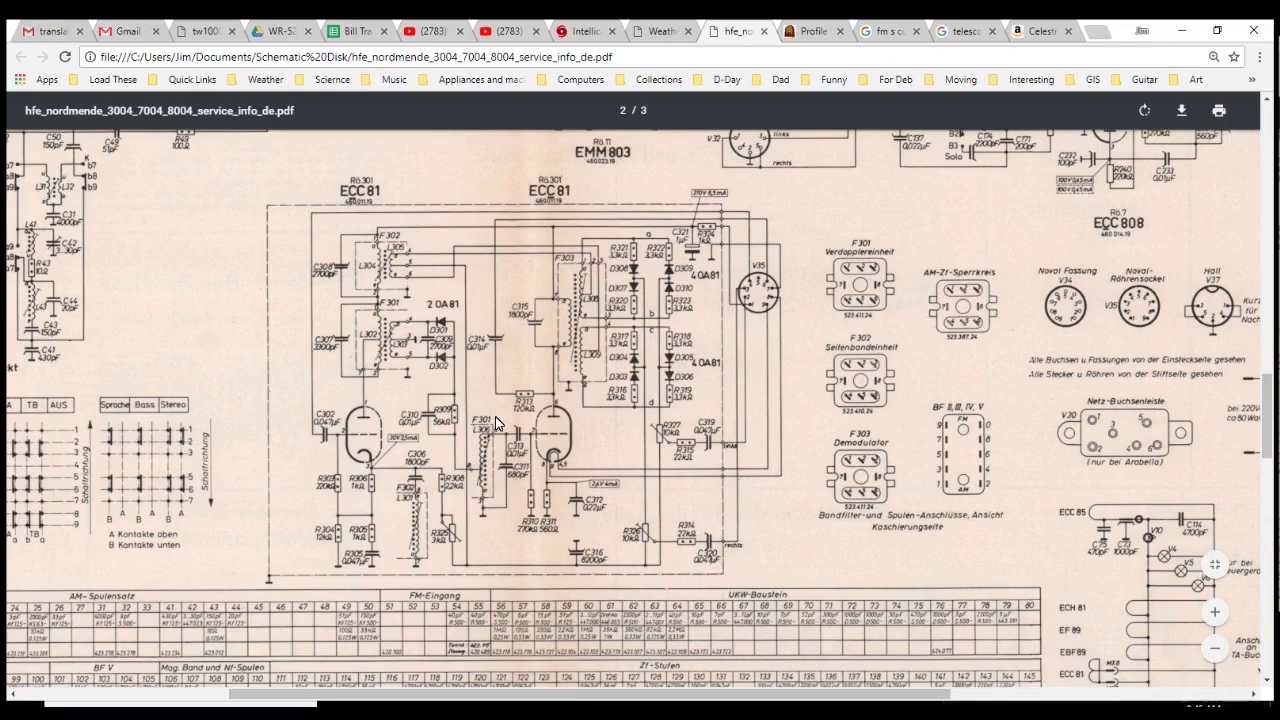
{"action": "mouse_move", "coordinate": [513, 483]}
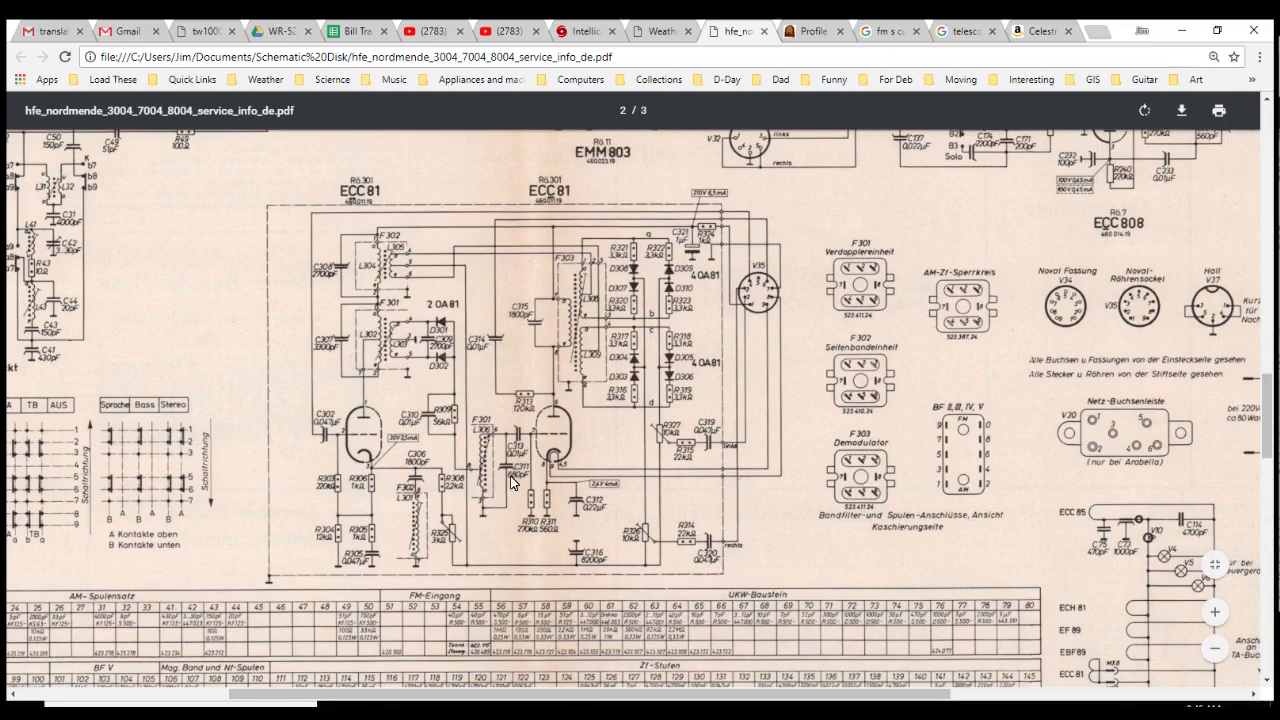
{"action": "mouse_move", "coordinate": [495, 470]}
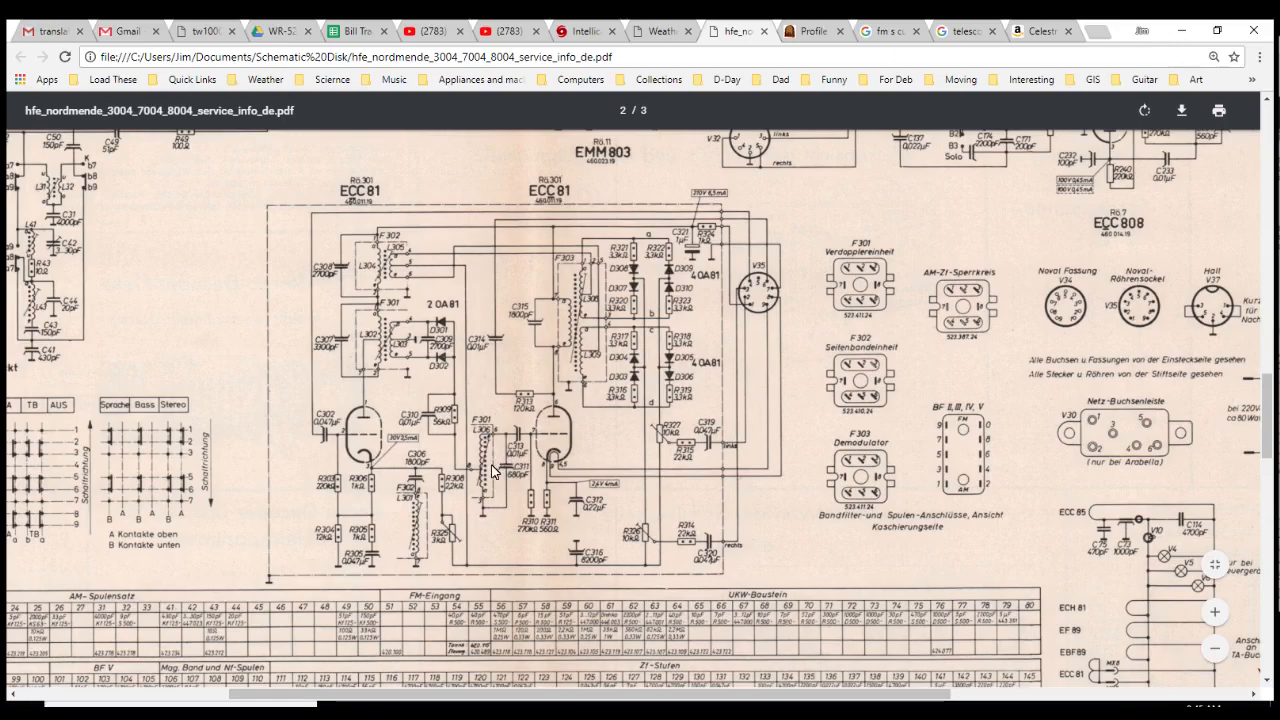
{"action": "mouse_move", "coordinate": [550, 443]}
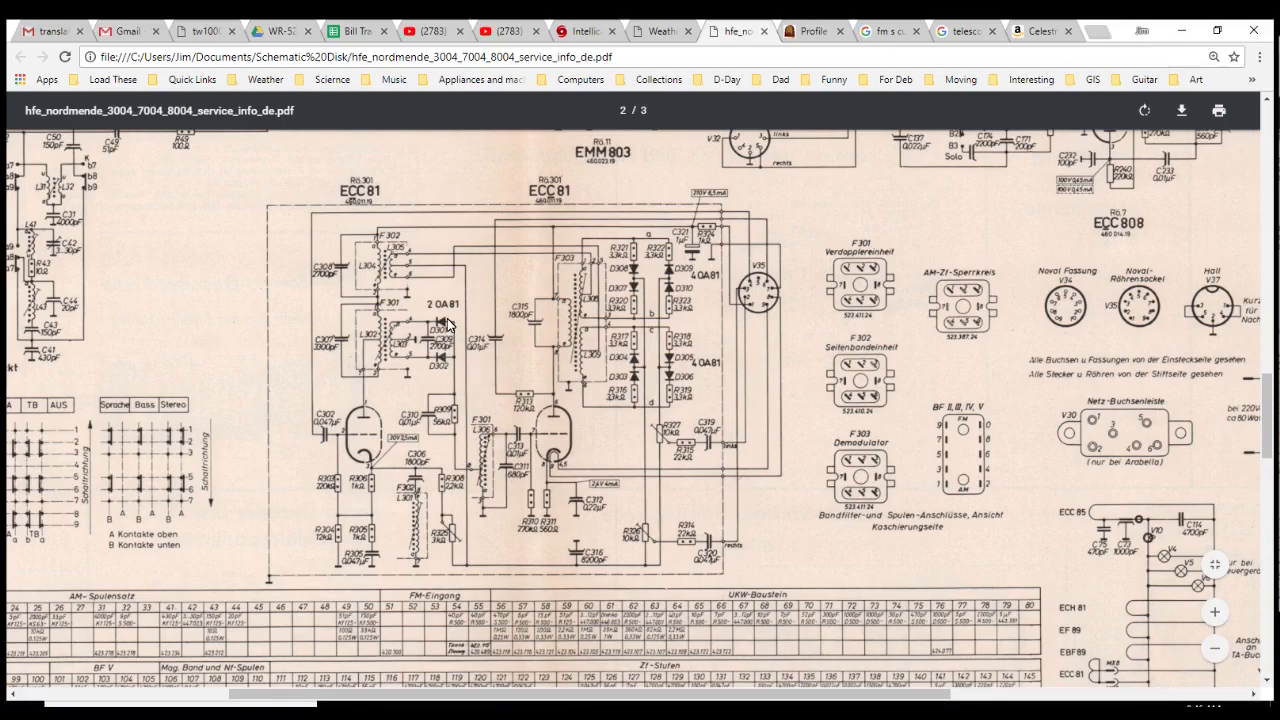
{"action": "mouse_move", "coordinate": [454, 415]}
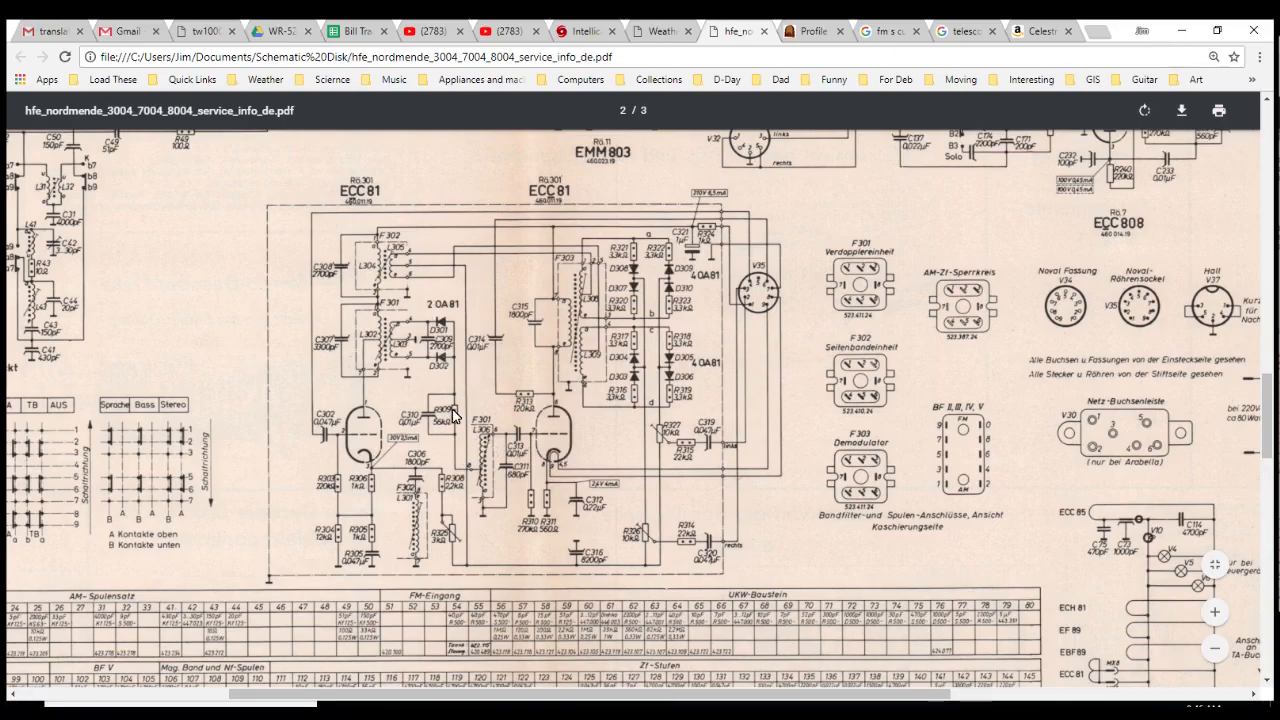
{"action": "mouse_move", "coordinate": [391, 461]}
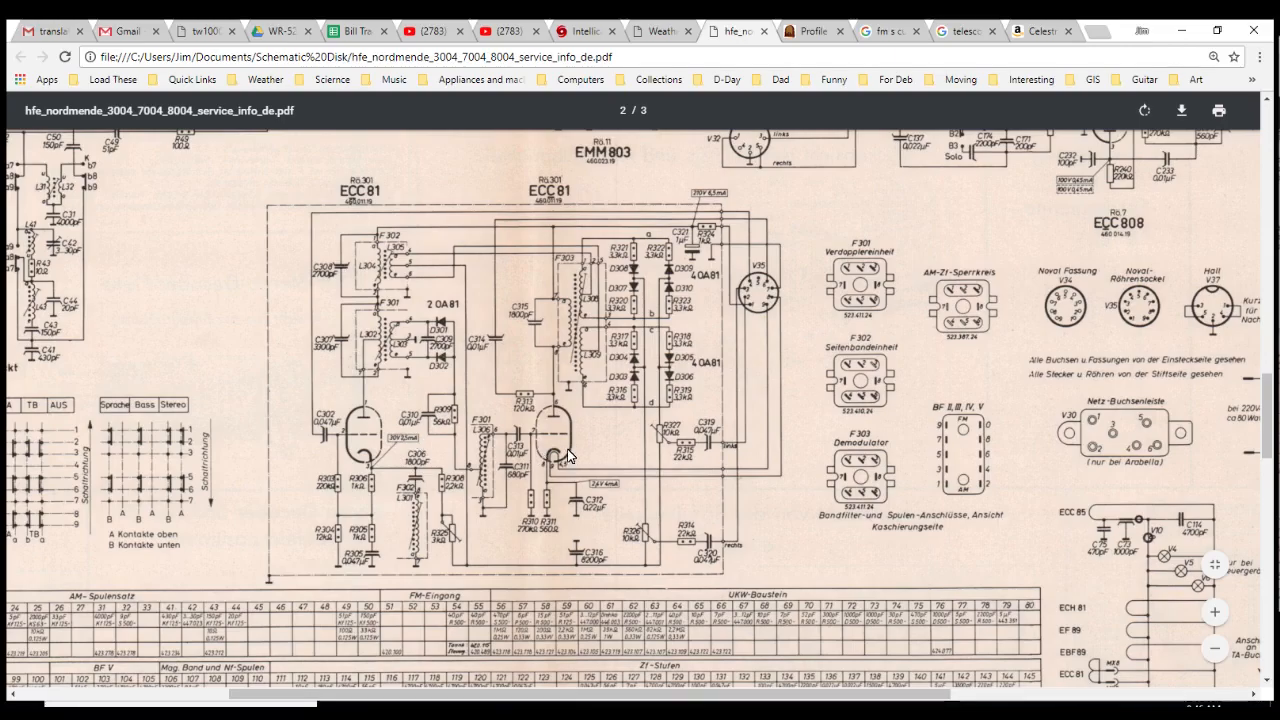
{"action": "mouse_move", "coordinate": [697, 367]}
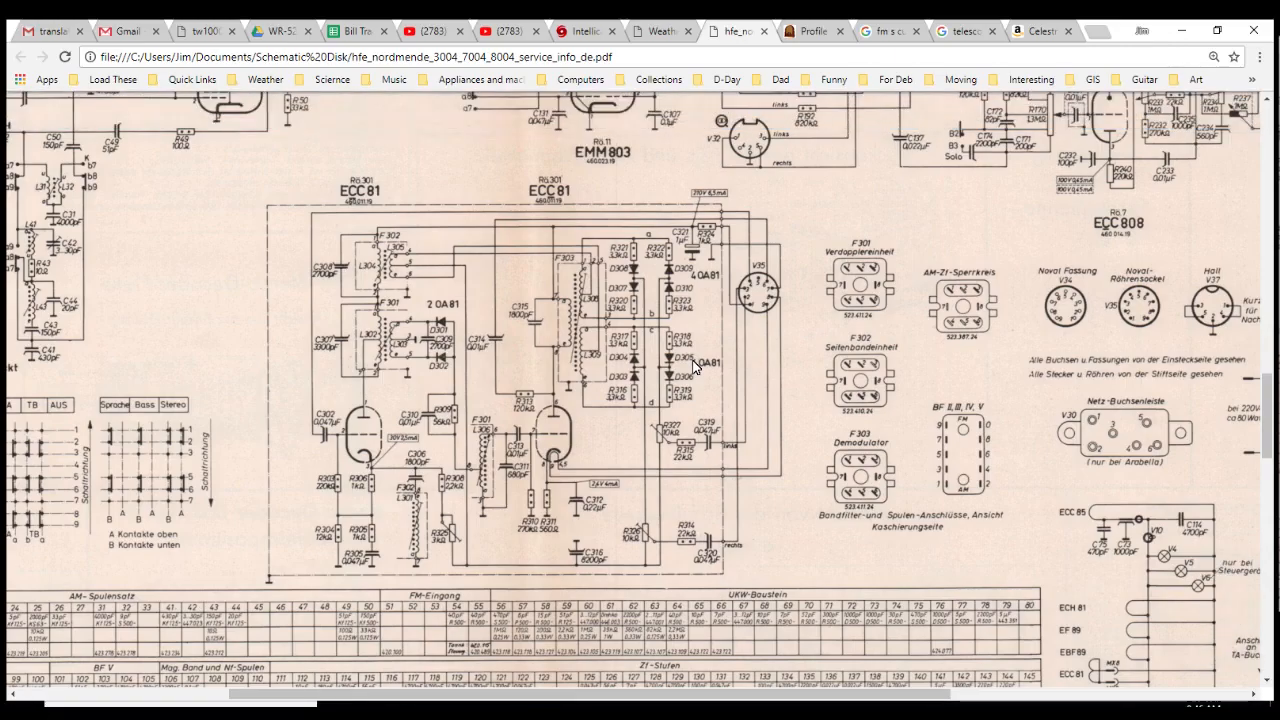
{"action": "mouse_move", "coordinate": [693, 332]}
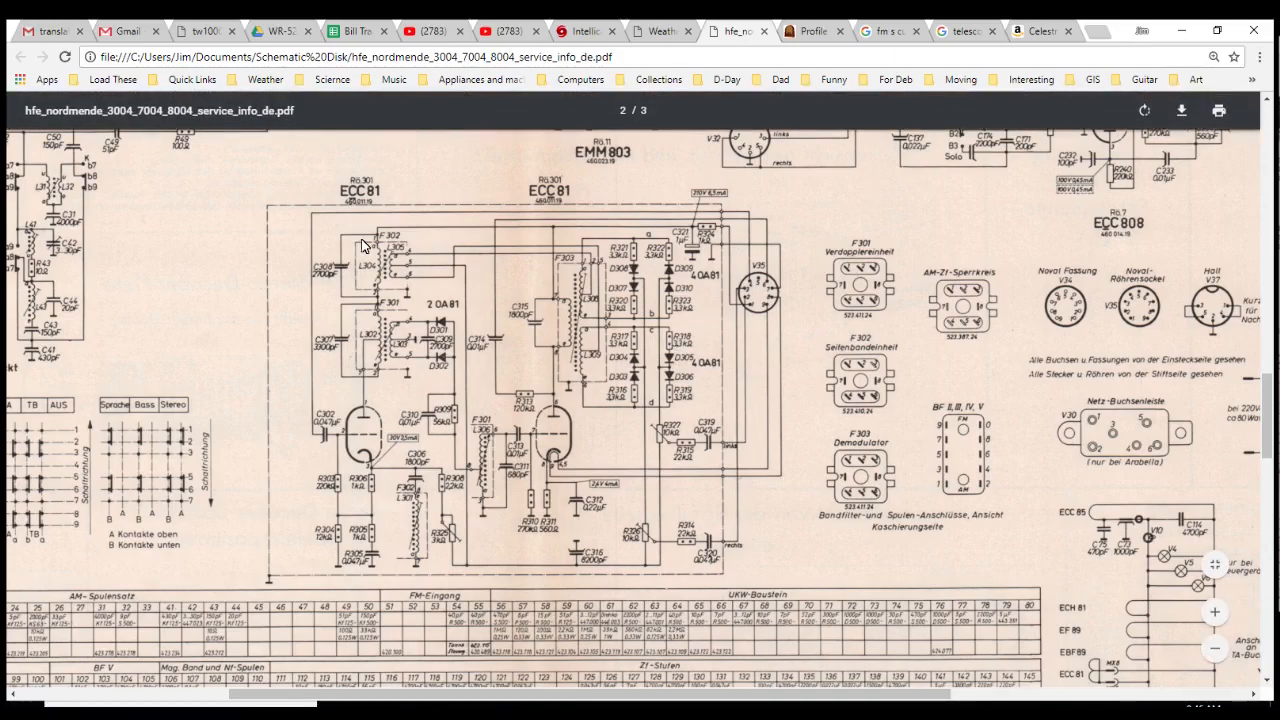
{"action": "mouse_move", "coordinate": [562, 188]}
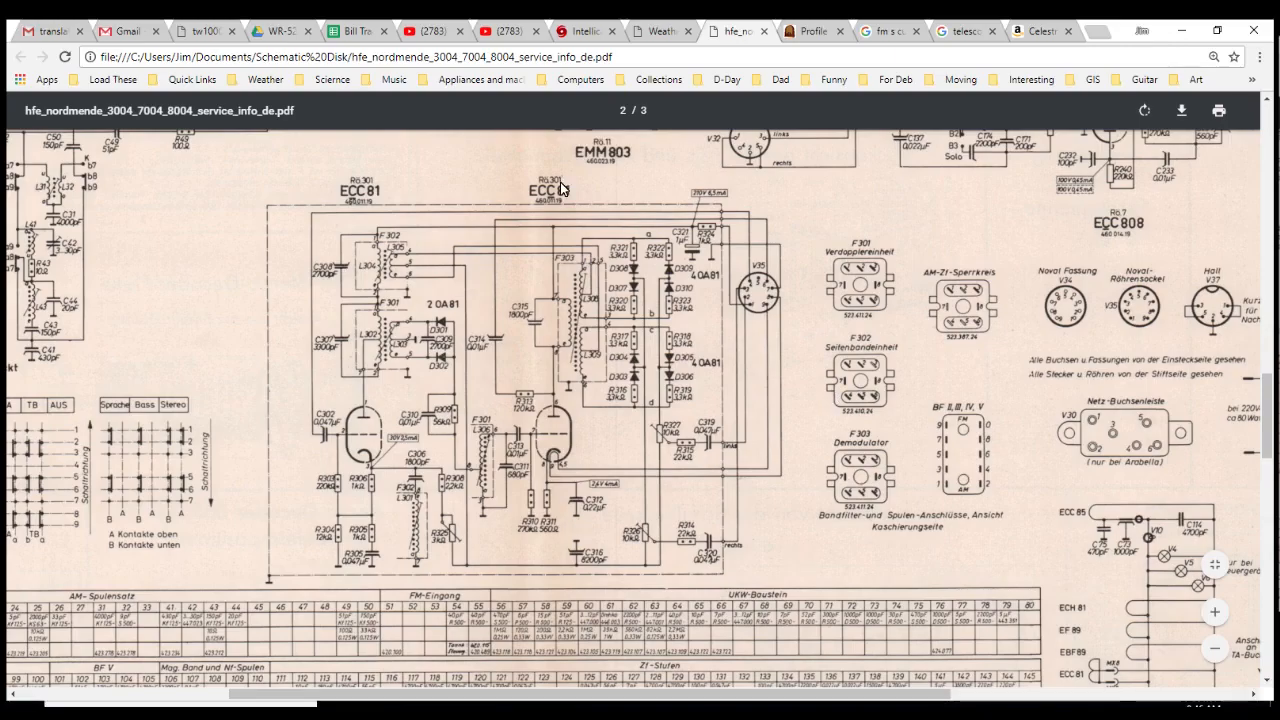
{"action": "mouse_move", "coordinate": [815, 356]}
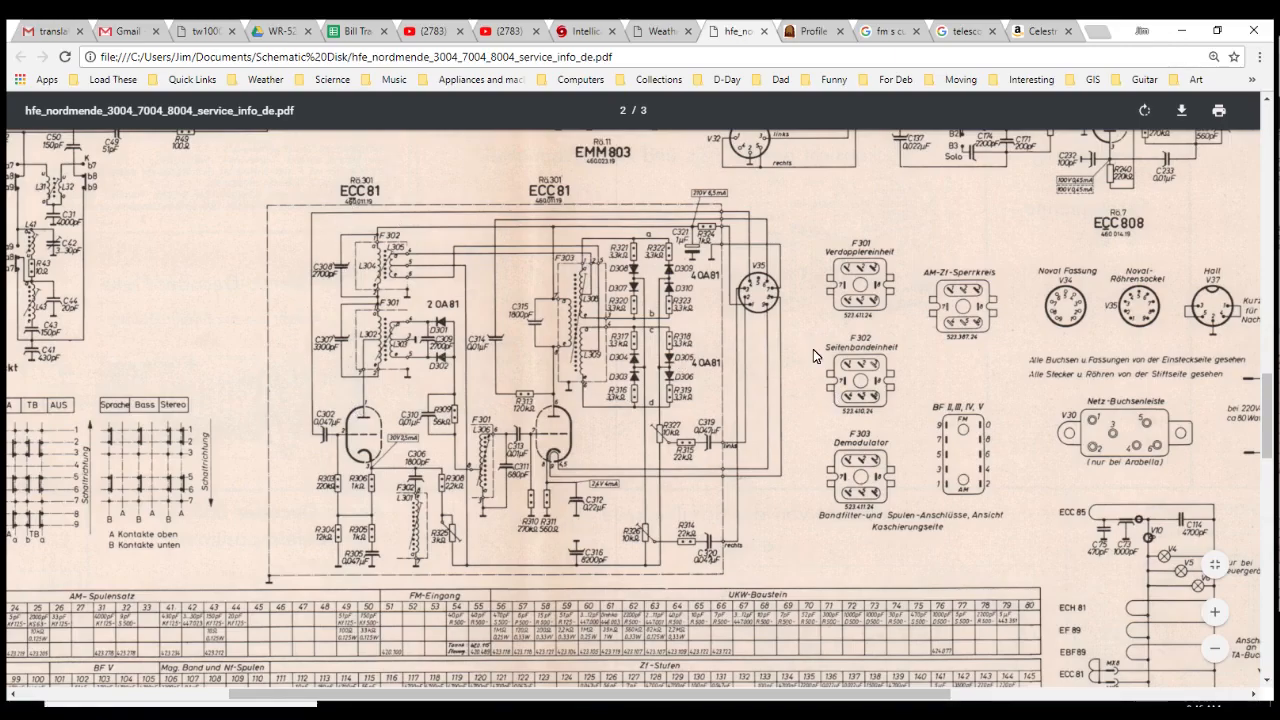
{"action": "mouse_move", "coordinate": [398, 424]}
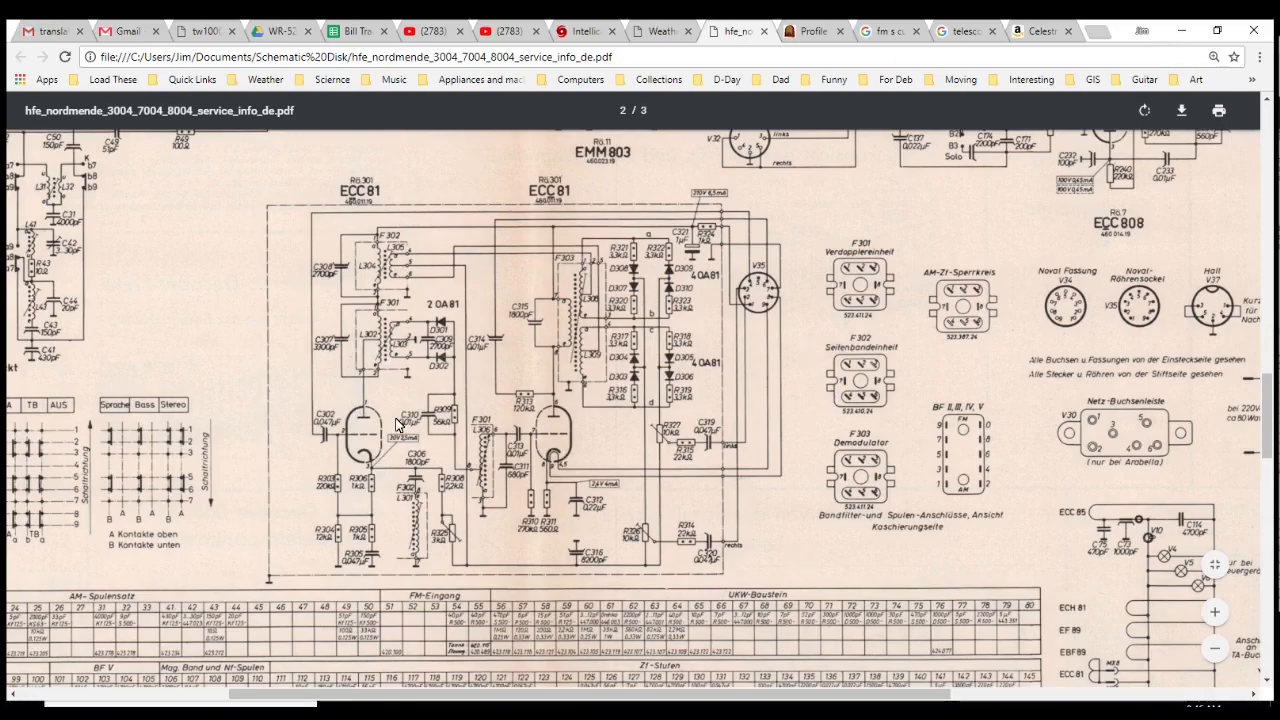
{"action": "mouse_move", "coordinate": [353, 273]}
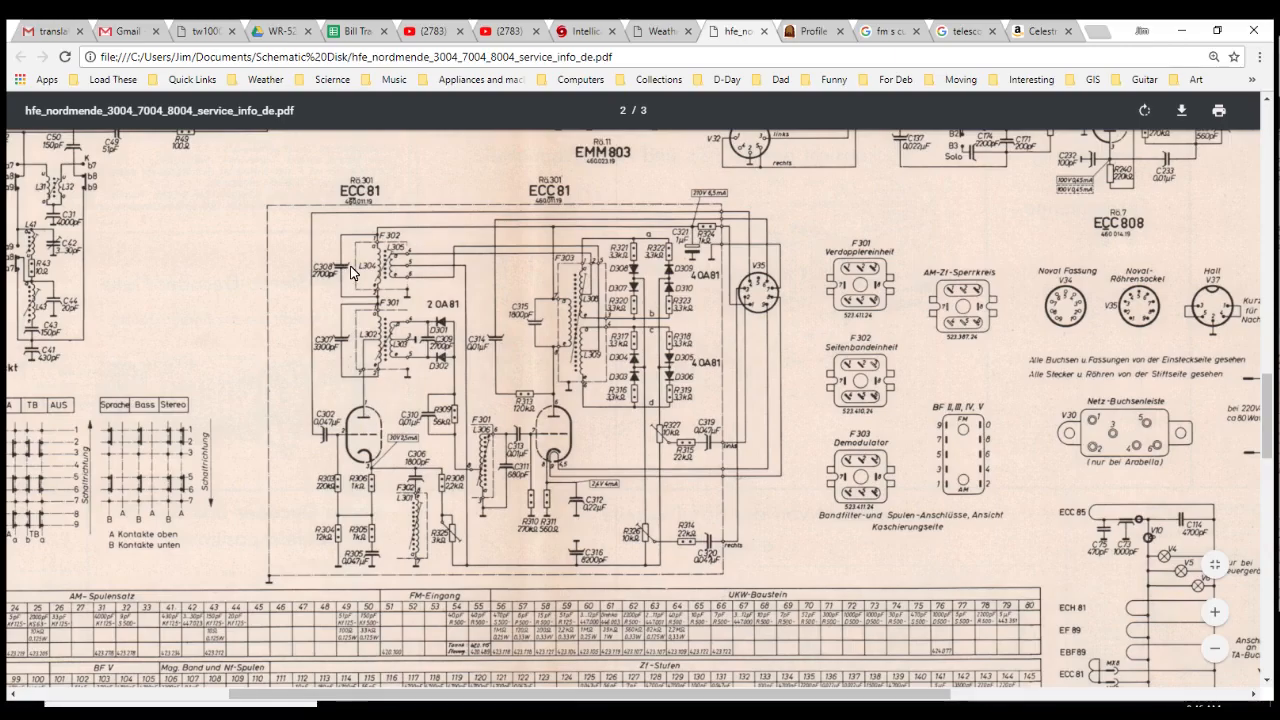
{"action": "mouse_move", "coordinate": [342, 413]}
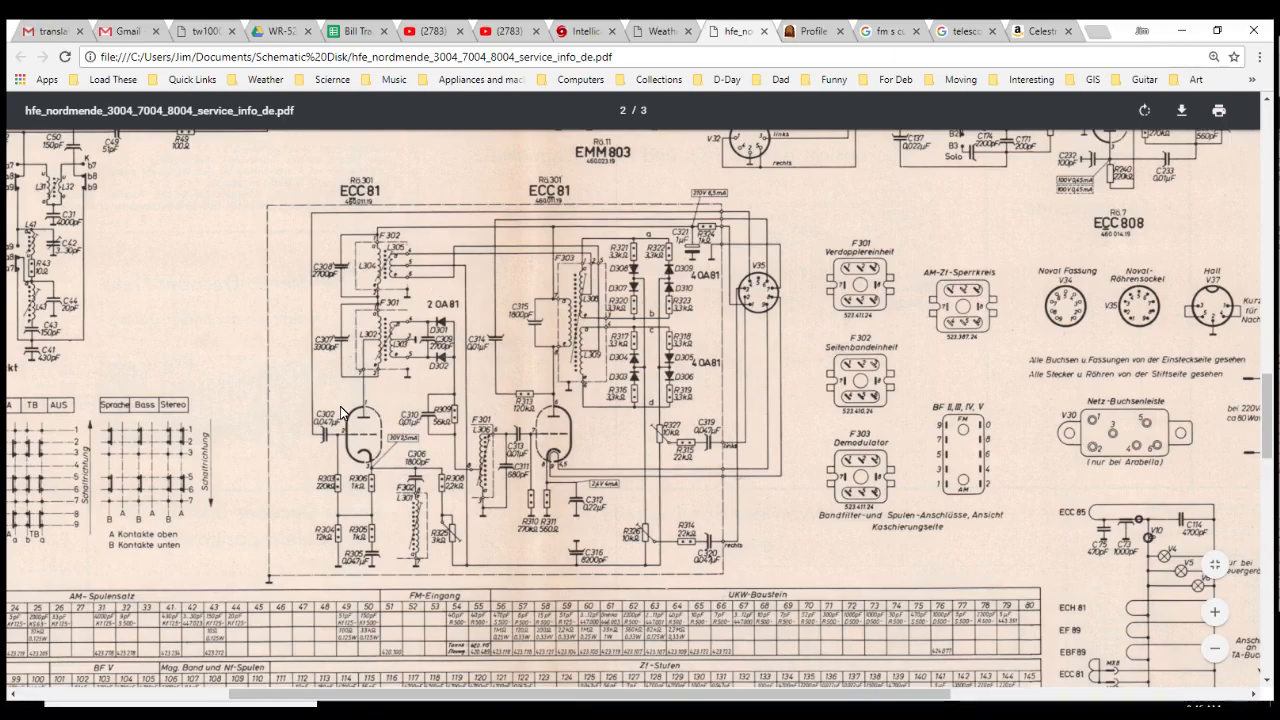